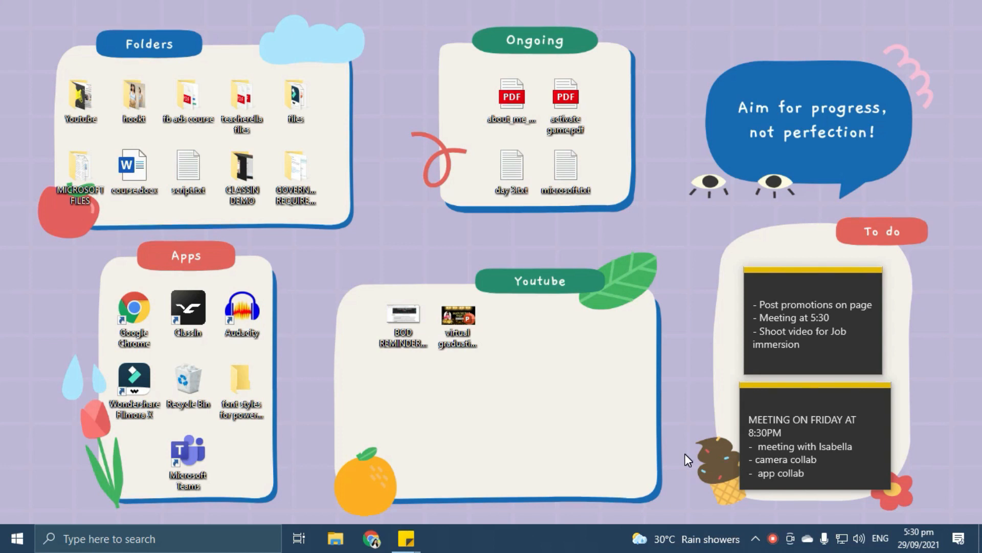
mouse_move(349, 164)
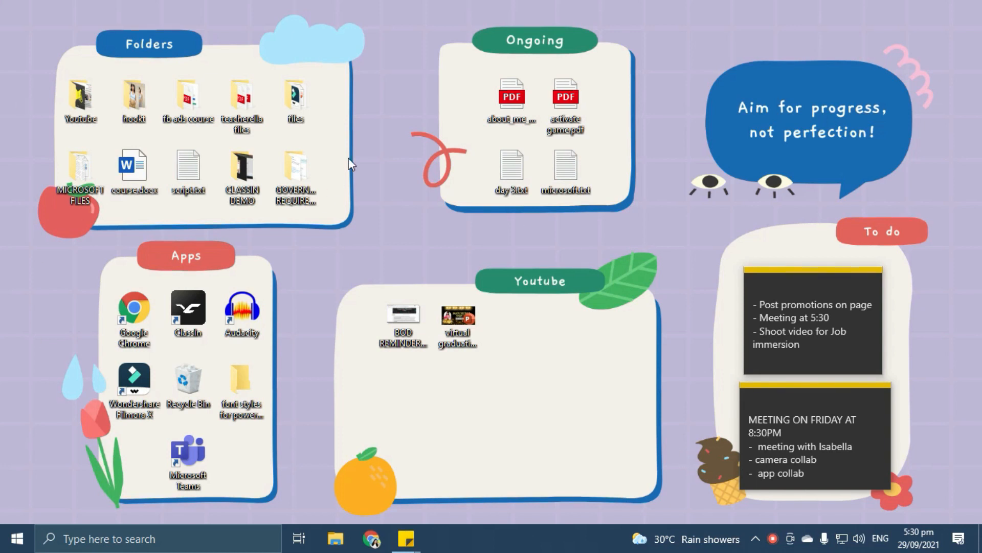
mouse_move(368, 146)
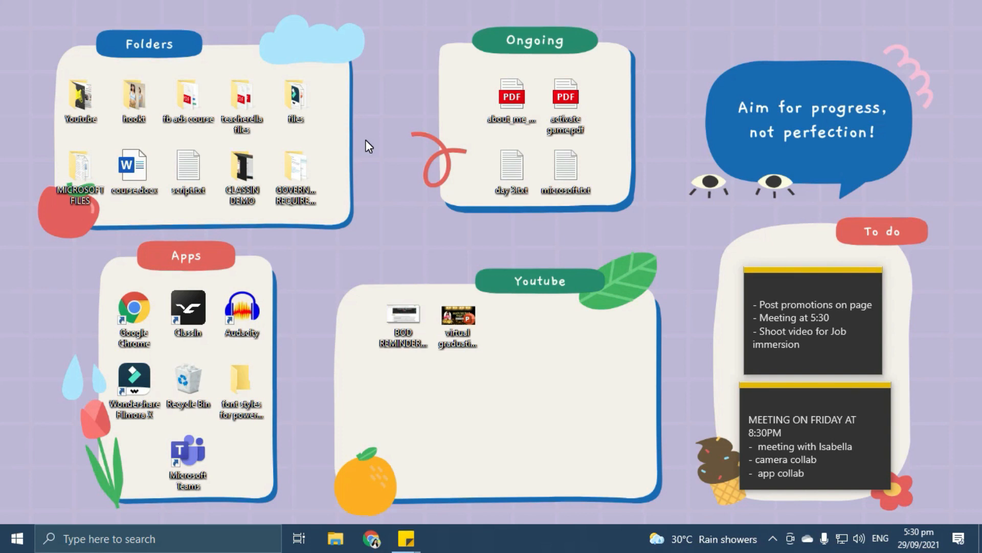
mouse_move(338, 210)
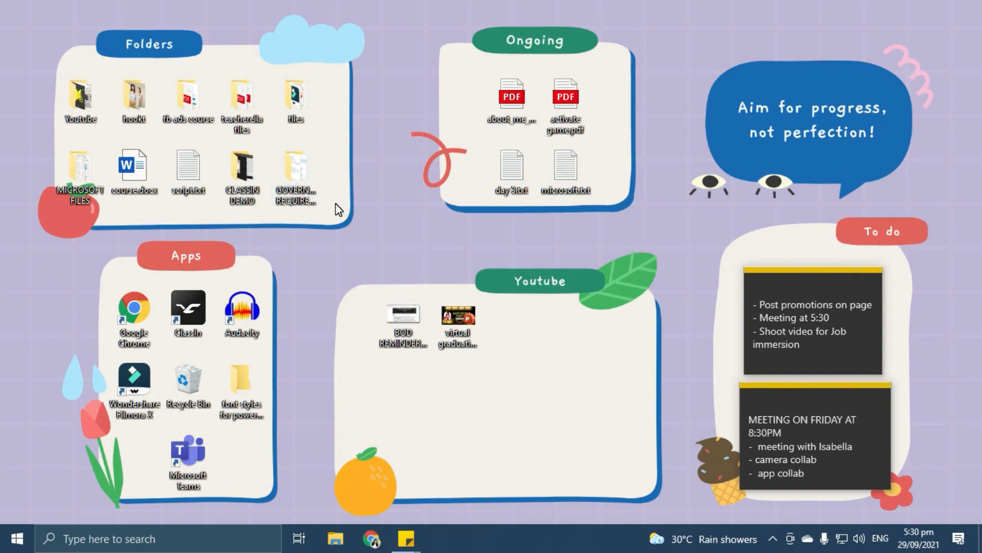
mouse_move(420, 249)
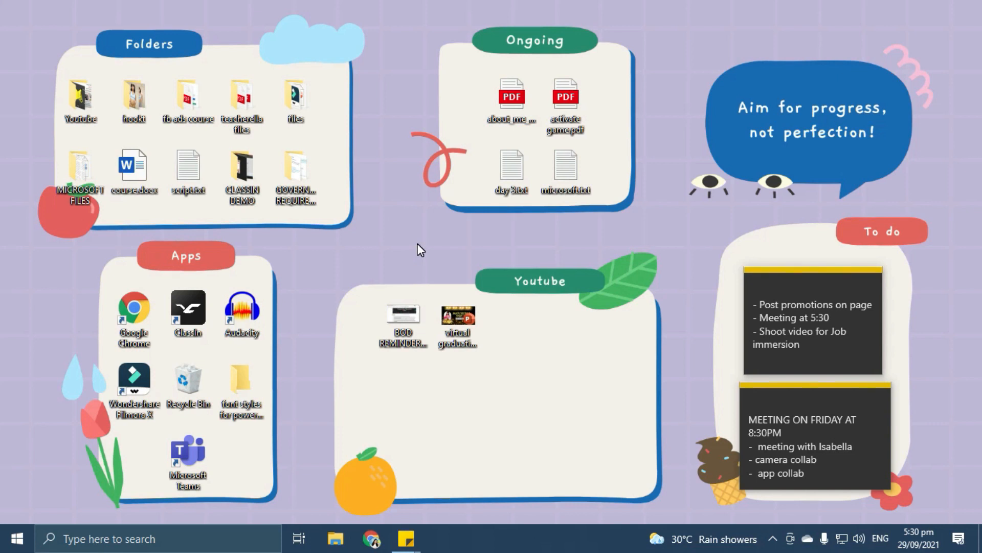
mouse_move(385, 223)
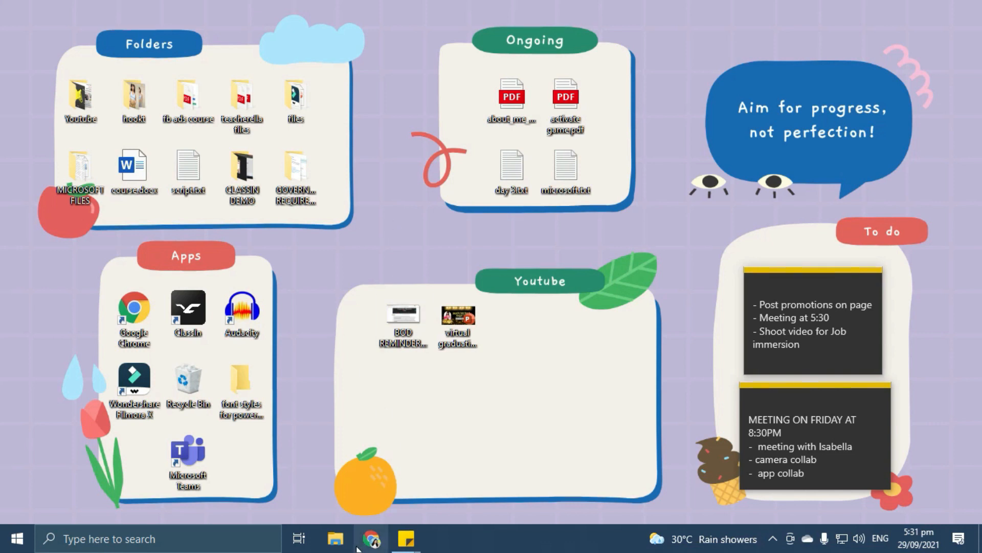
Step: Bring up Canva in Chrome and search for 'desktop wallpaper' templates
left_click(371, 538)
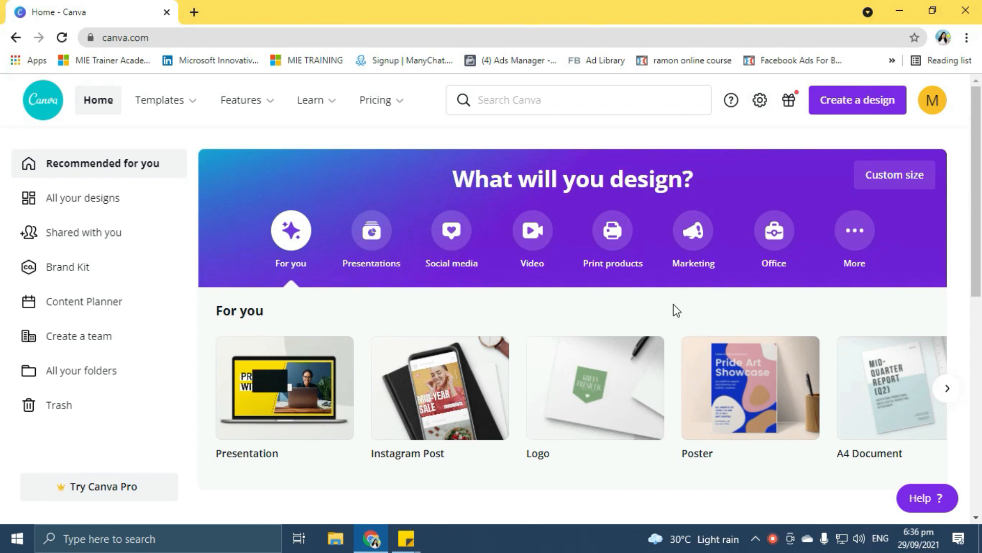
left_click(564, 99)
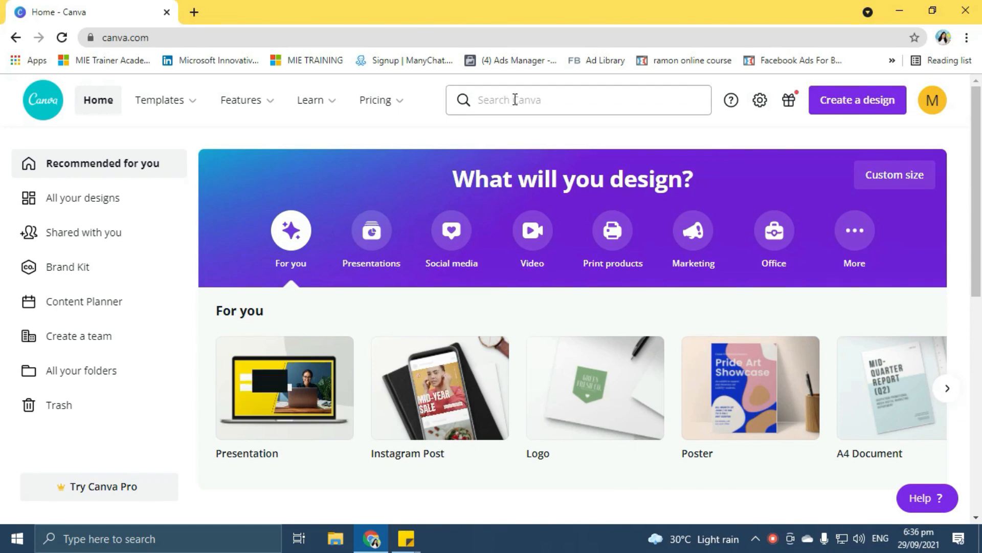
type("desktop wallpaper")
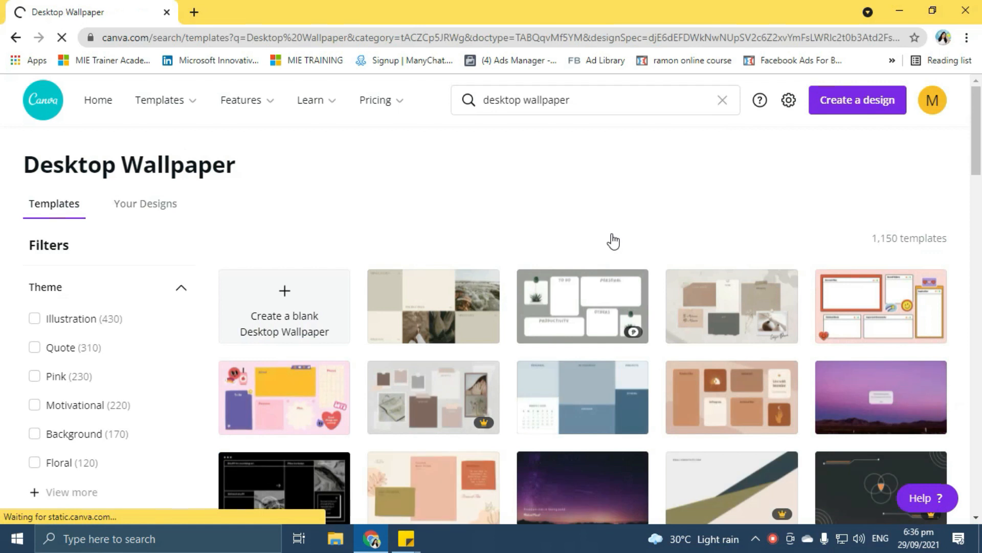
Step: Browse far down the desktop wallpaper results and back up near the top
scroll("down", 3)
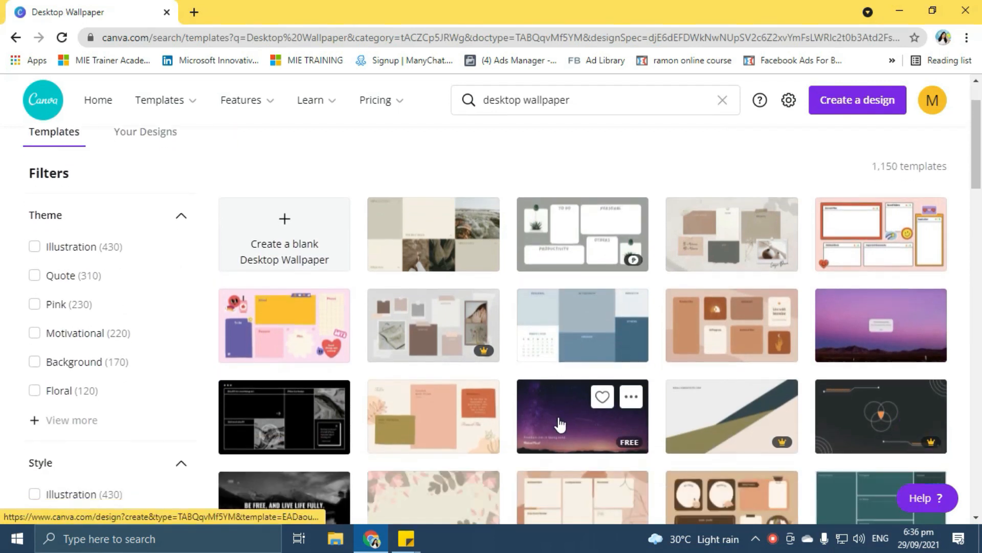
mouse_move(746, 292)
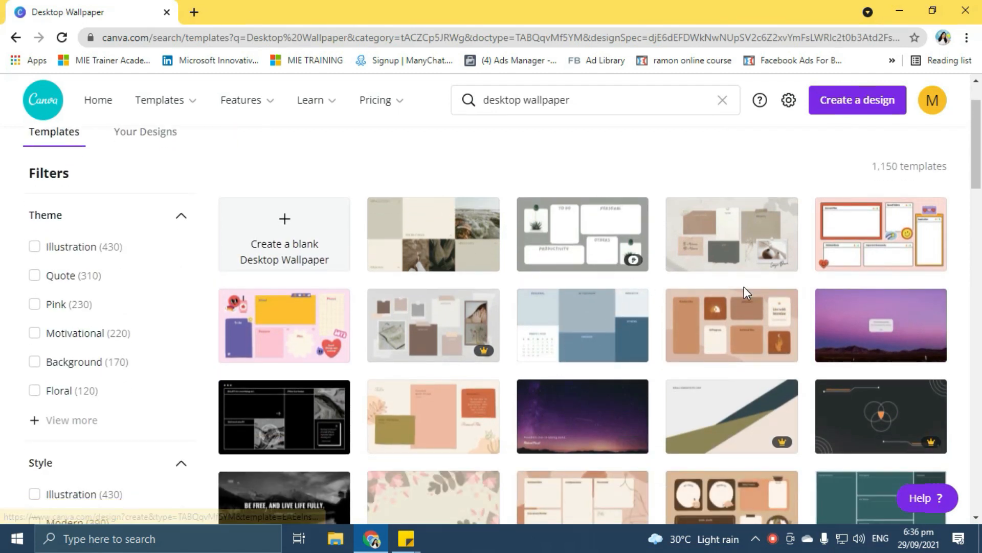
scroll("down", 3)
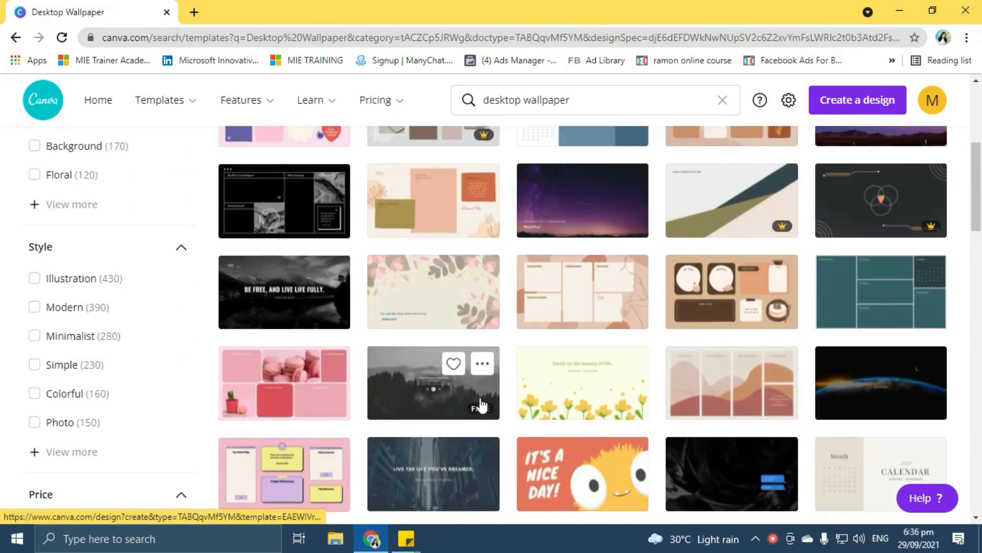
scroll("down", 3)
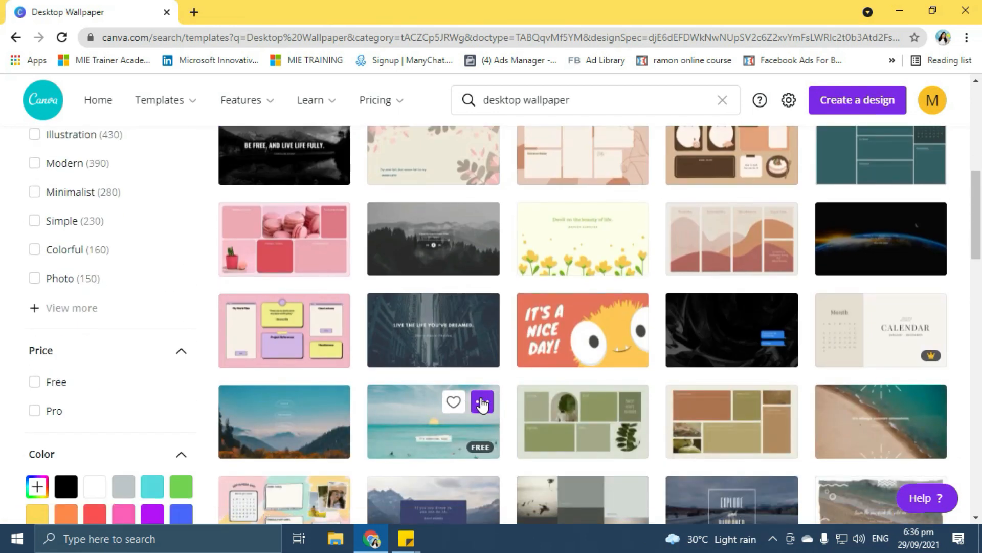
scroll("down", 3)
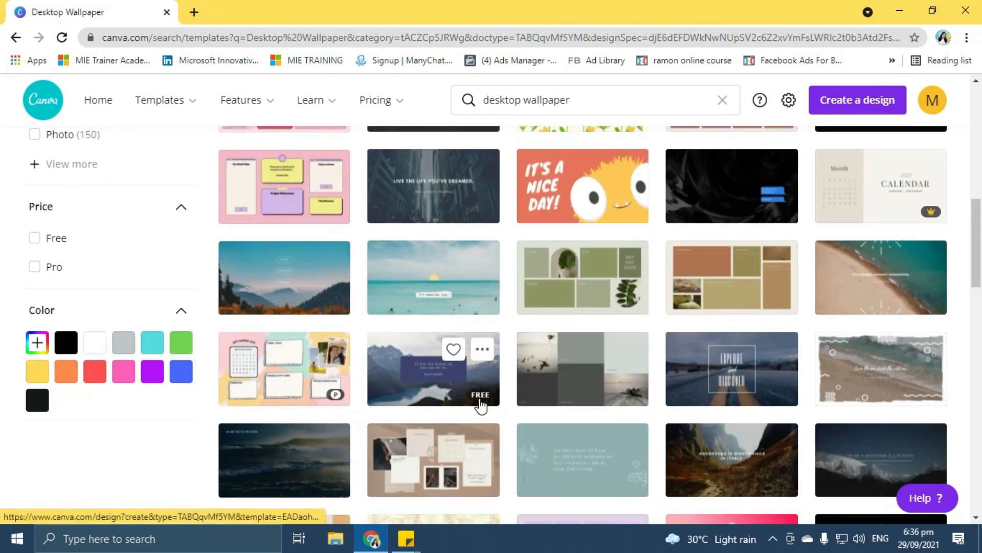
scroll("up", 3)
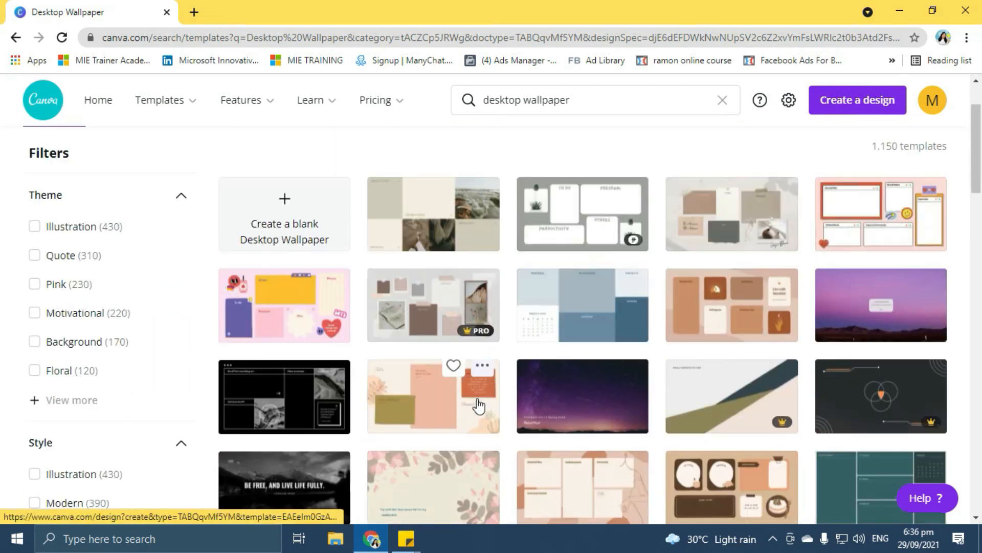
scroll("down", 3)
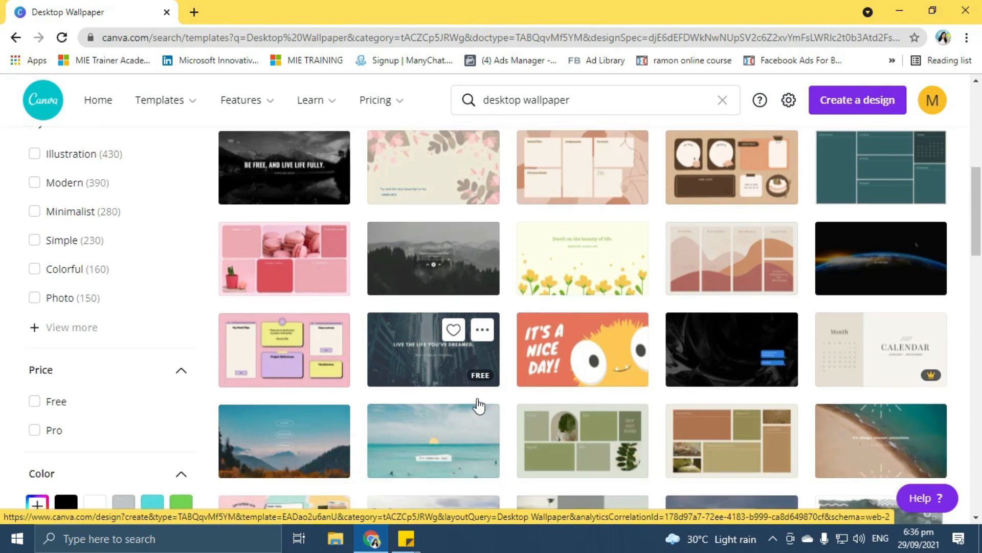
scroll("down", 3)
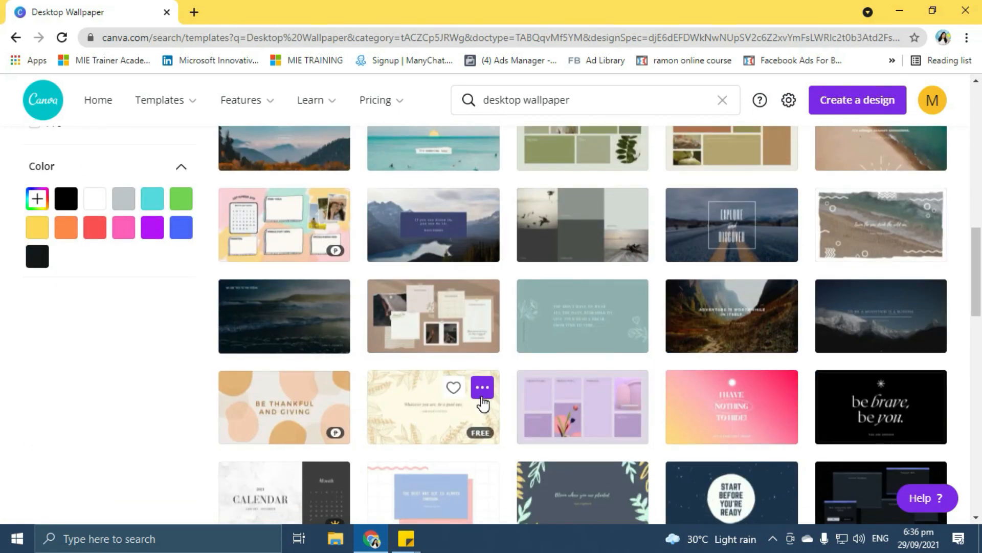
scroll("up", 3)
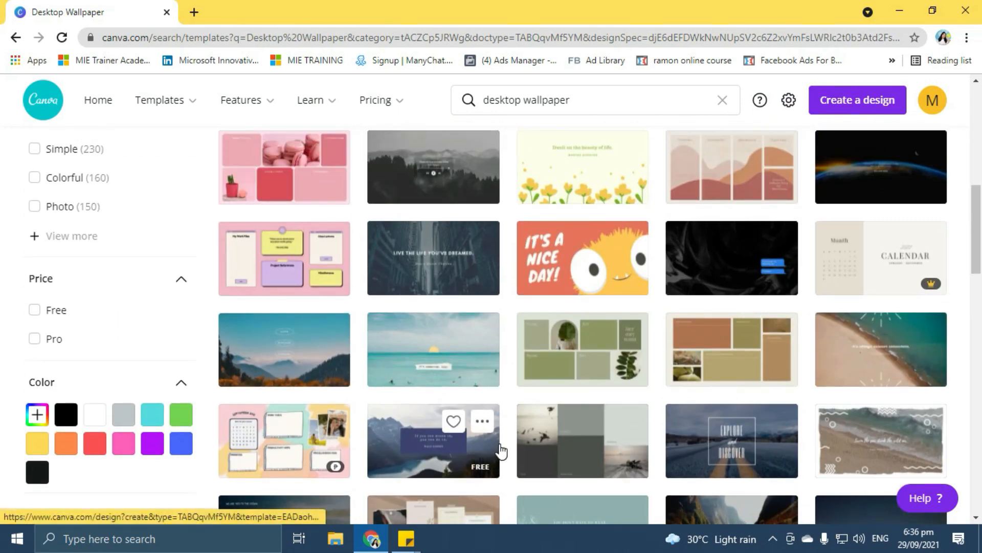
scroll("down", 3)
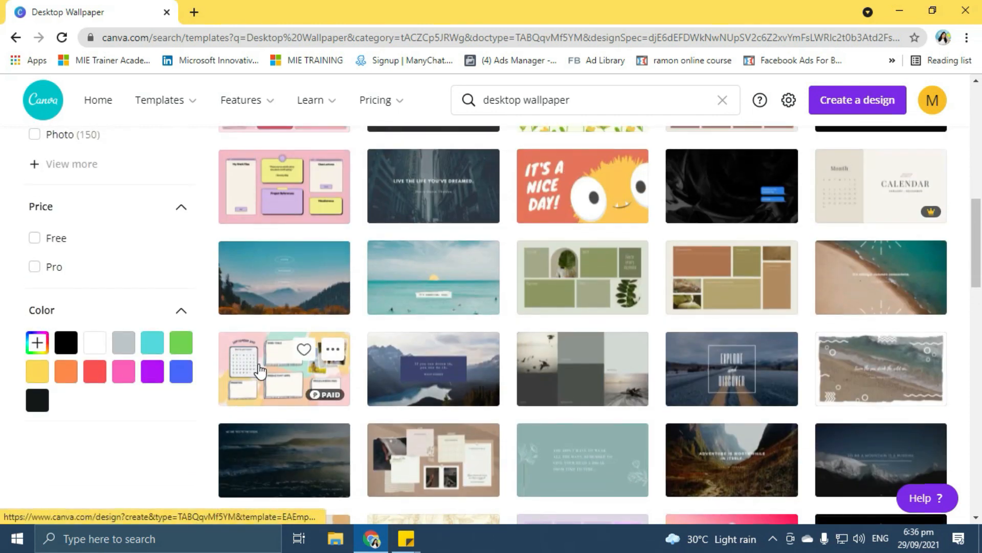
scroll("down", 3)
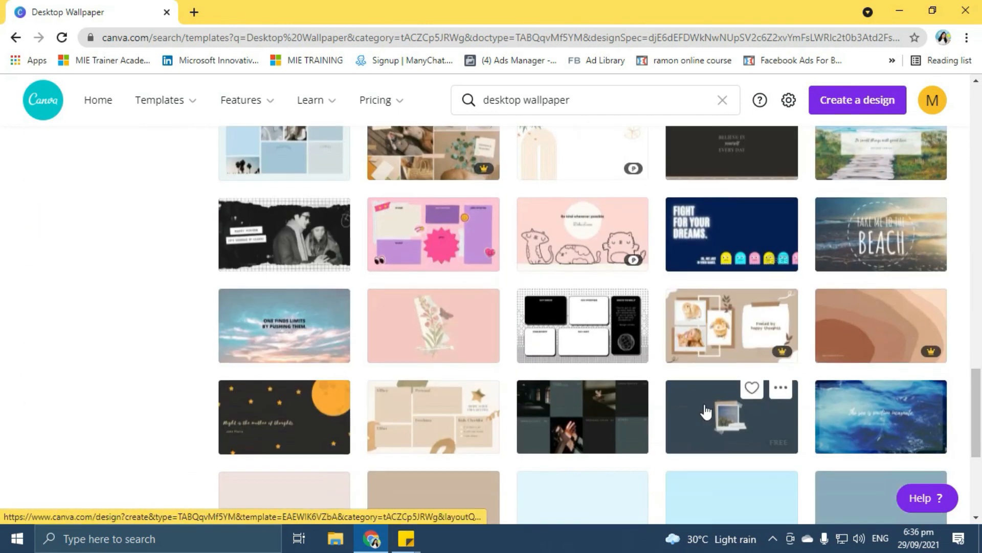
scroll("down", 3)
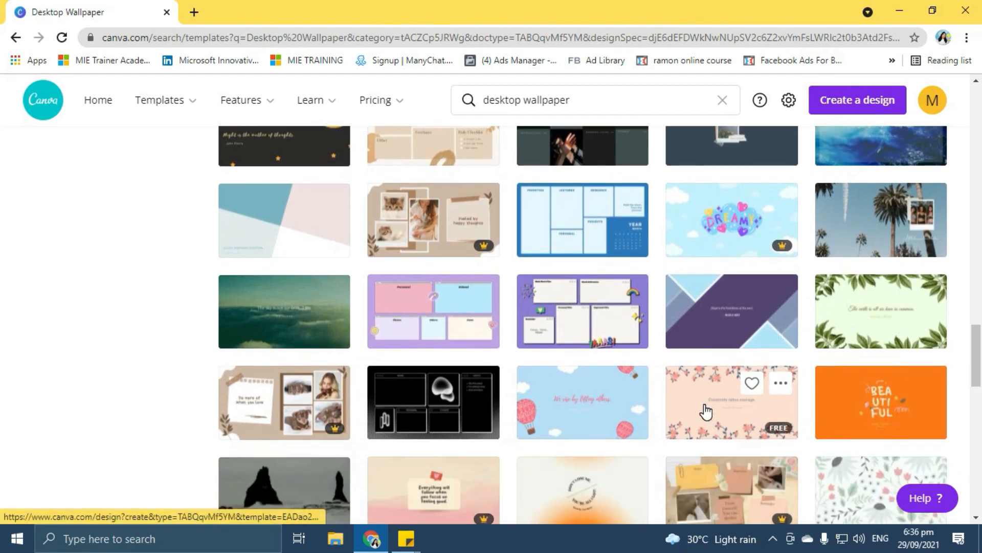
scroll("down", 3)
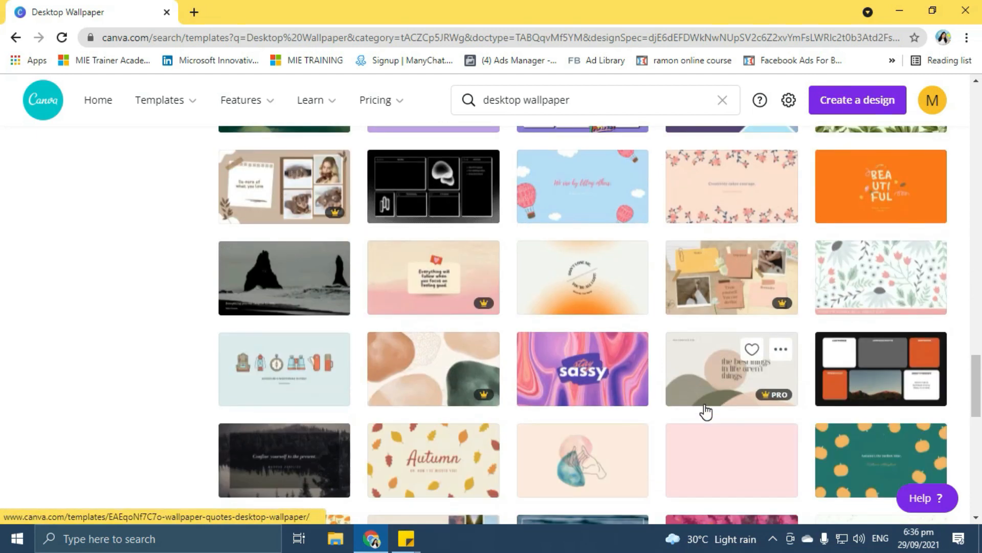
scroll("down", 3)
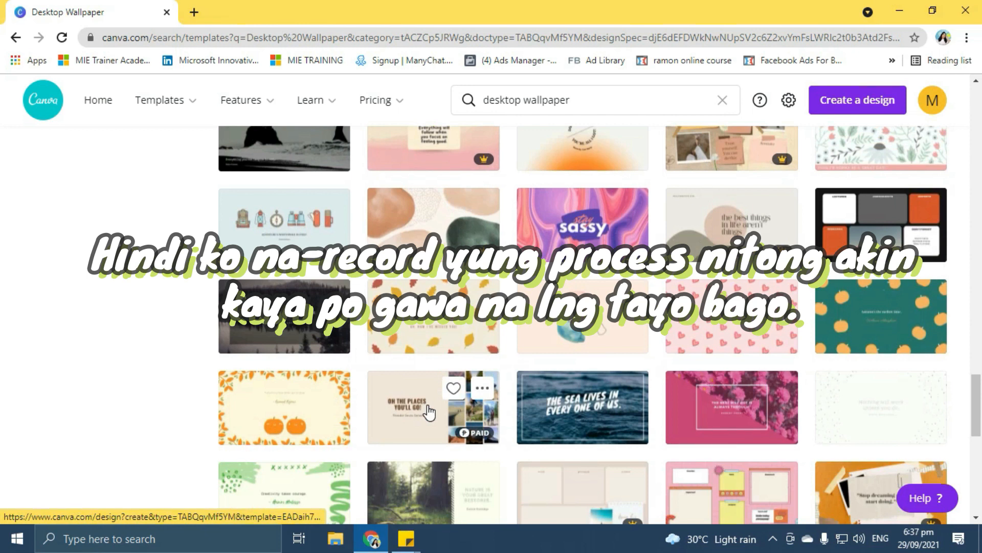
scroll("down", 3)
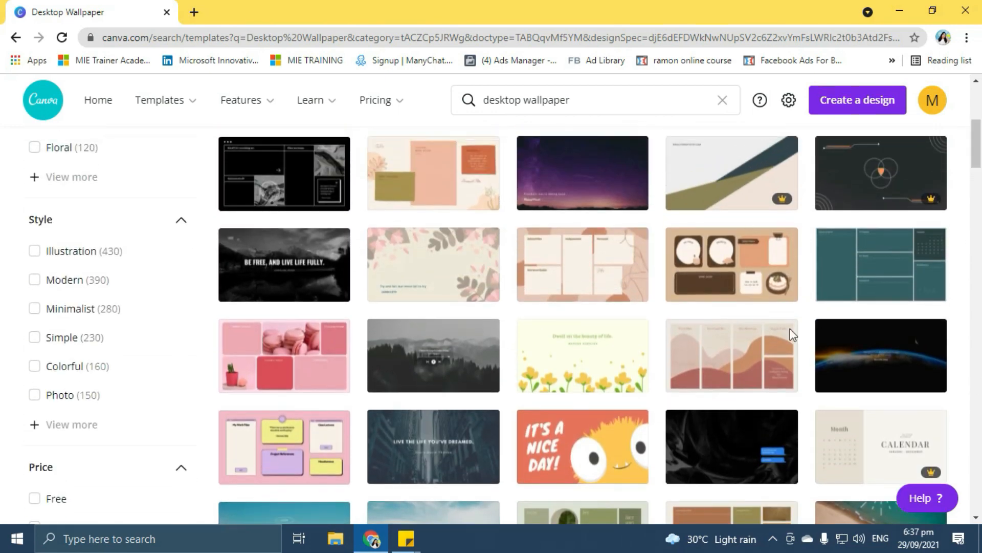
scroll("up", 3)
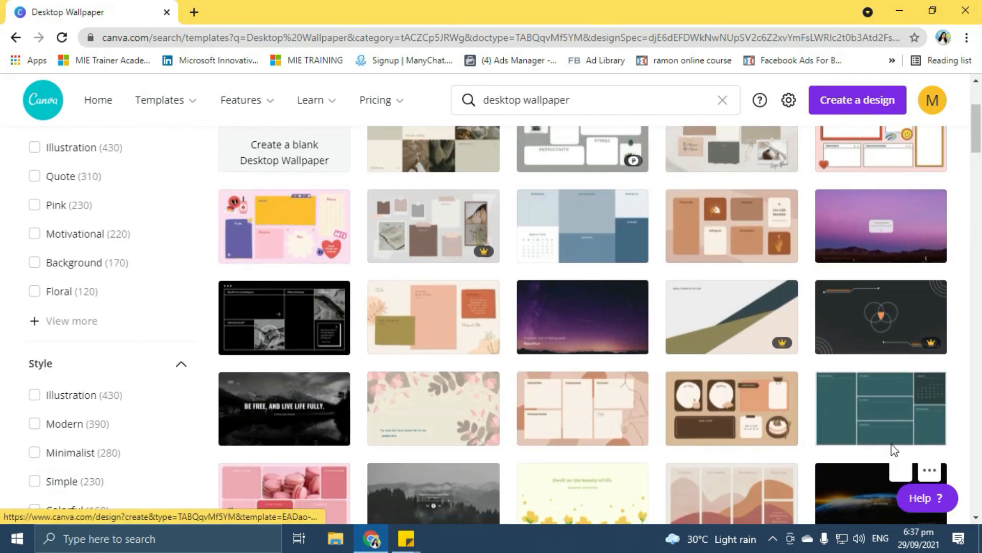
mouse_move(740, 240)
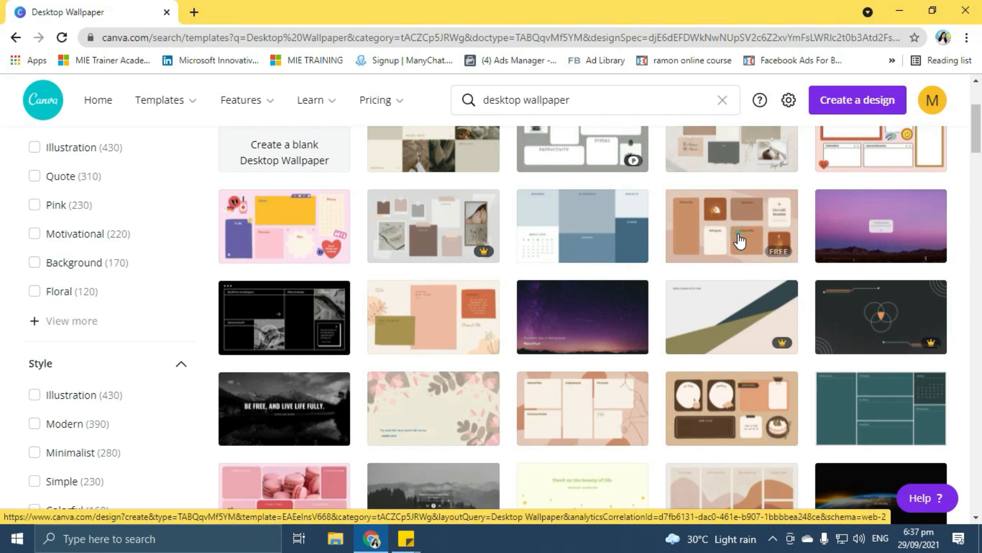
Step: Open the green leaf and brown astrology templates, ending on the brown astrology tab
left_click(731, 226)
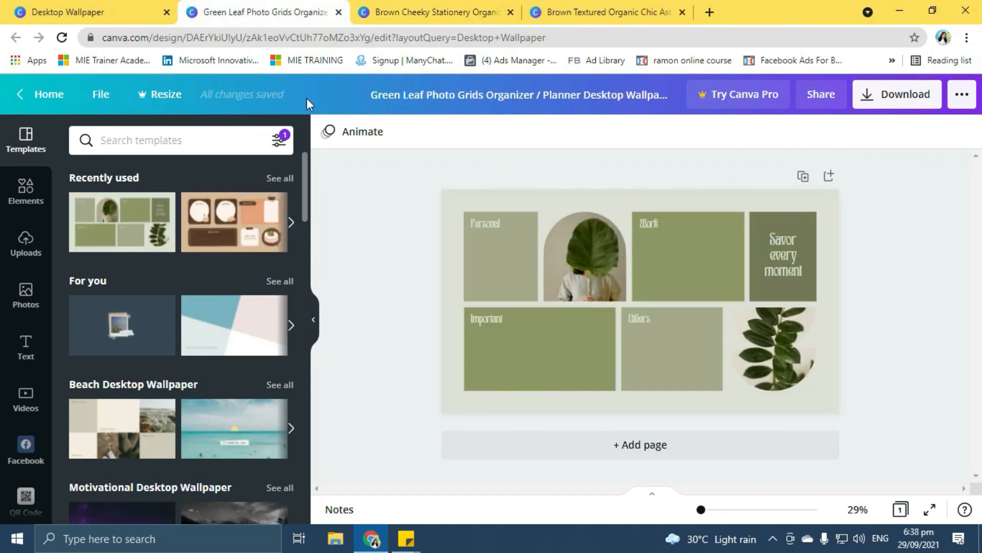
mouse_move(435, 12)
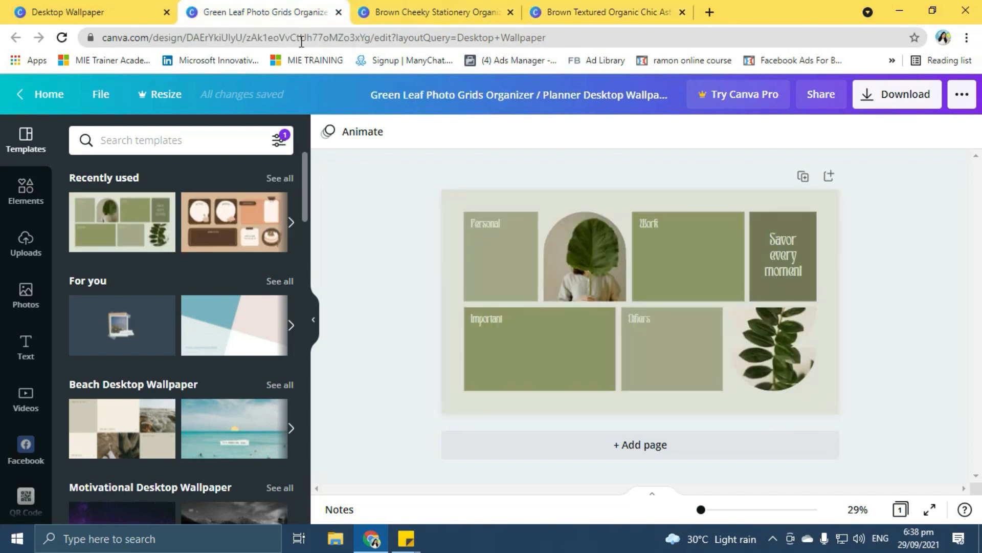
left_click(500, 256)
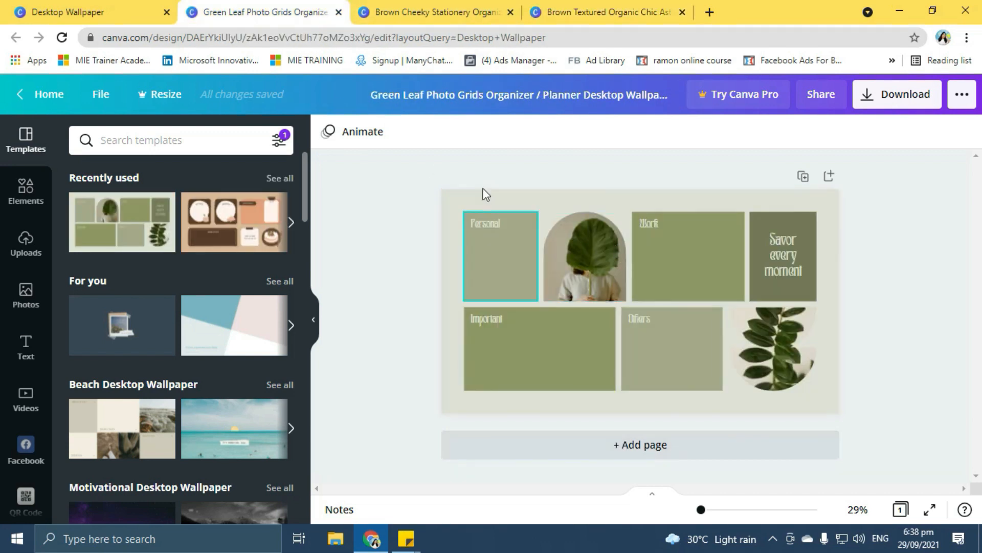
left_click(605, 11)
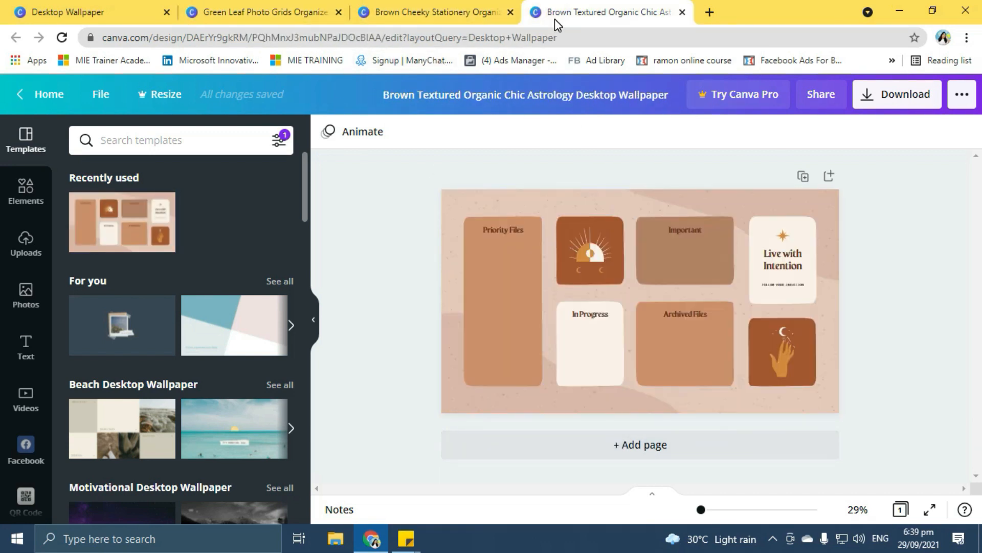
mouse_move(274, 298)
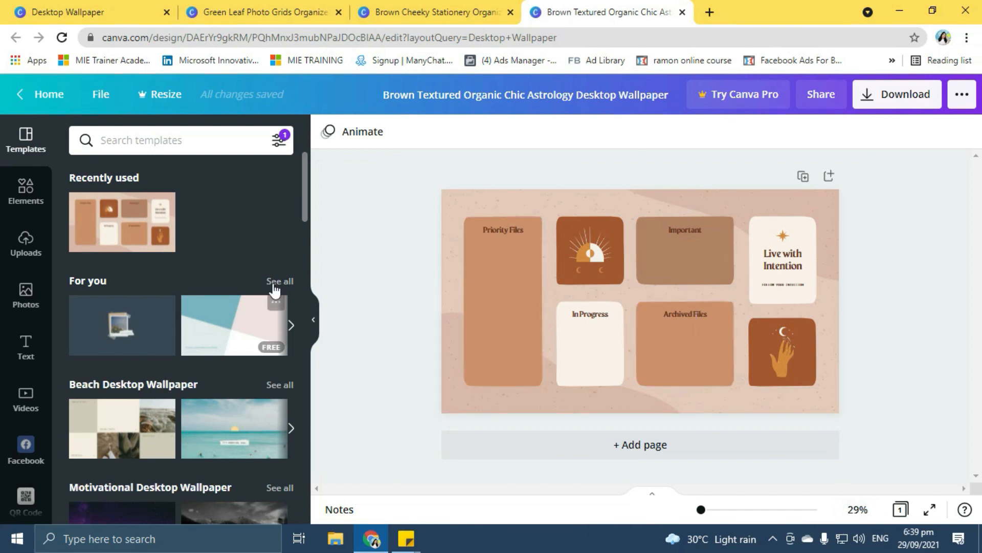
Step: Rename box headings: Important to Apps, Archived Files to Class Files, Priority Files to Folders
double_click(684, 230)
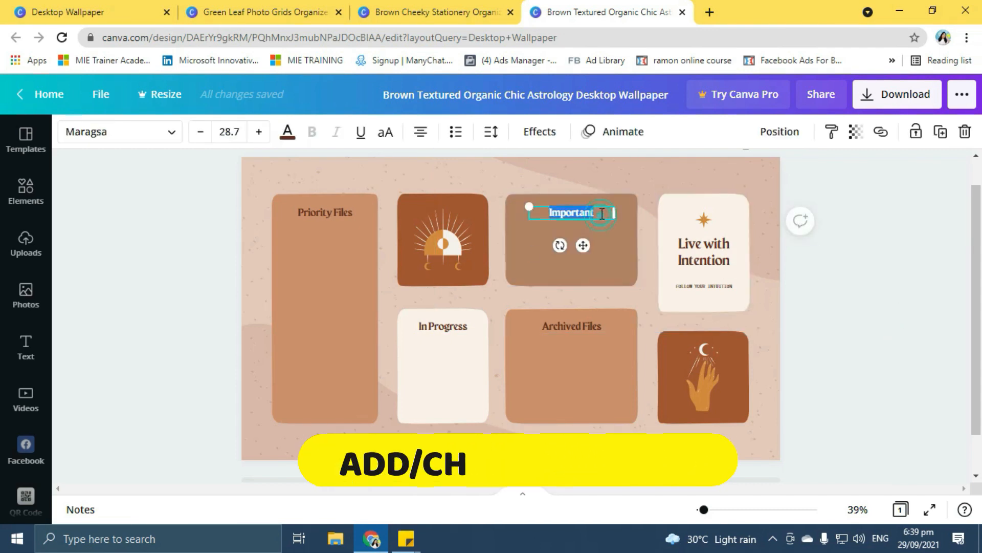
left_click(324, 212)
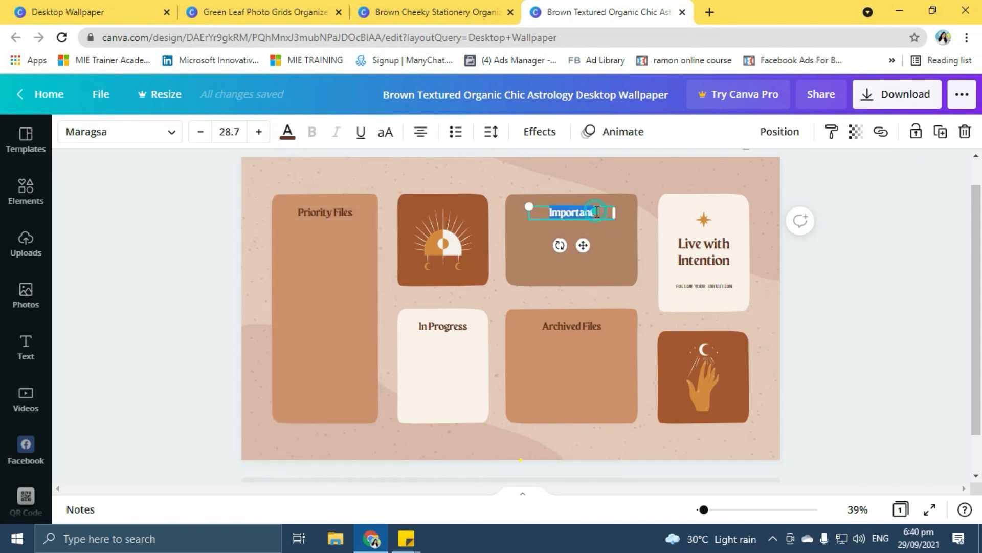
type("App")
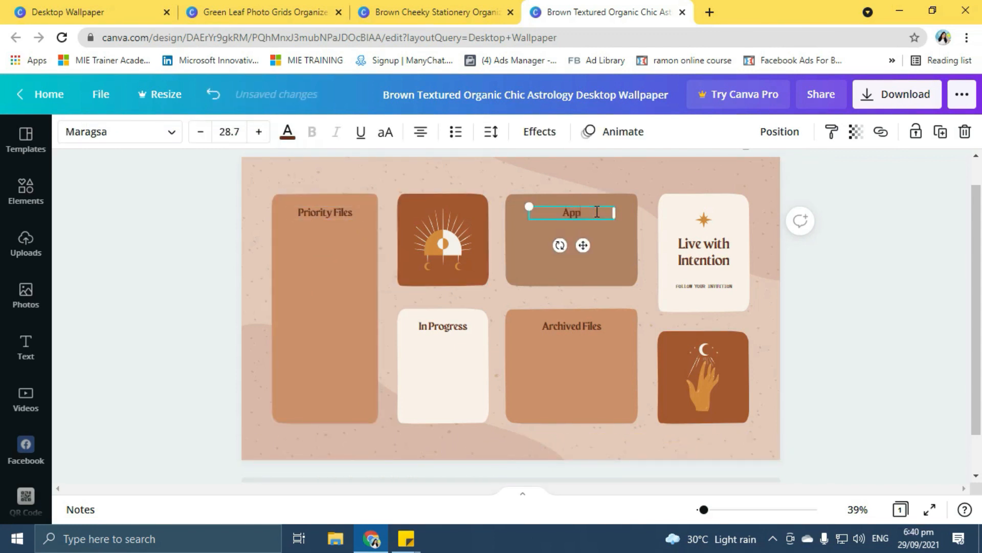
left_click(571, 365)
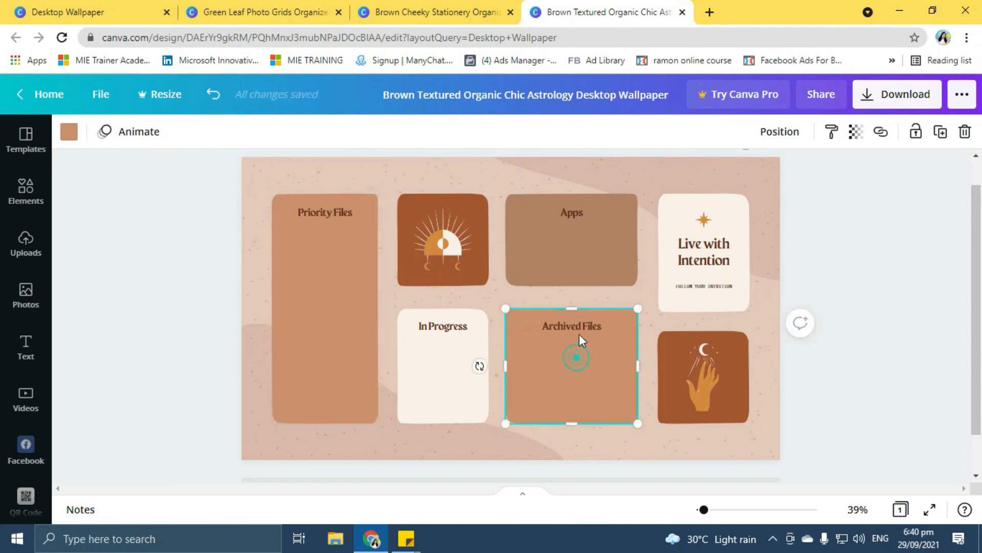
double_click(571, 325)
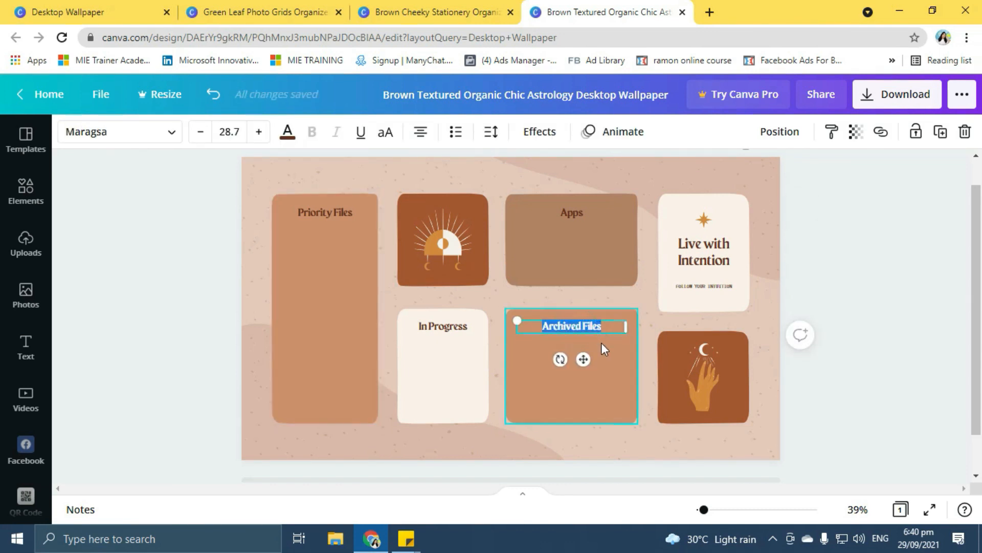
type("Class Du")
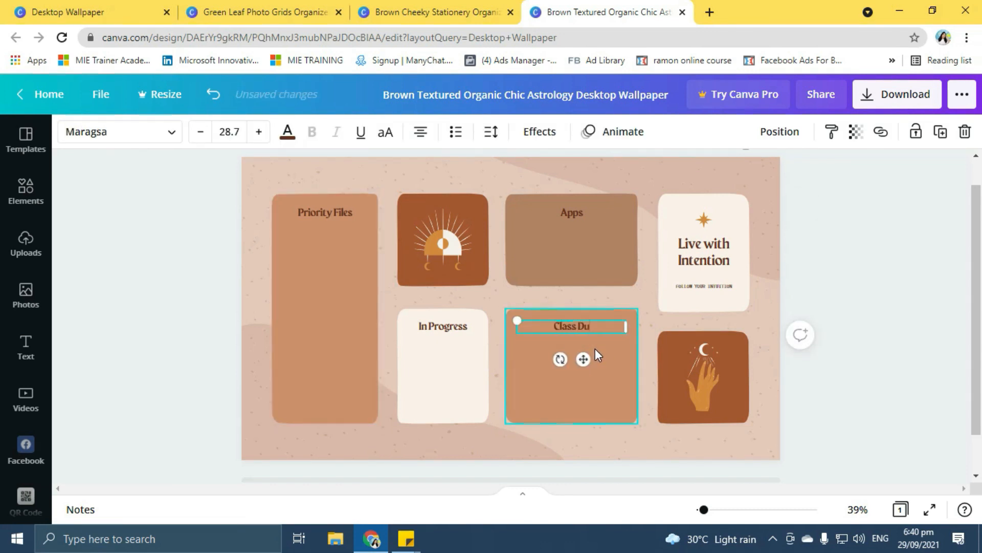
left_click(442, 326)
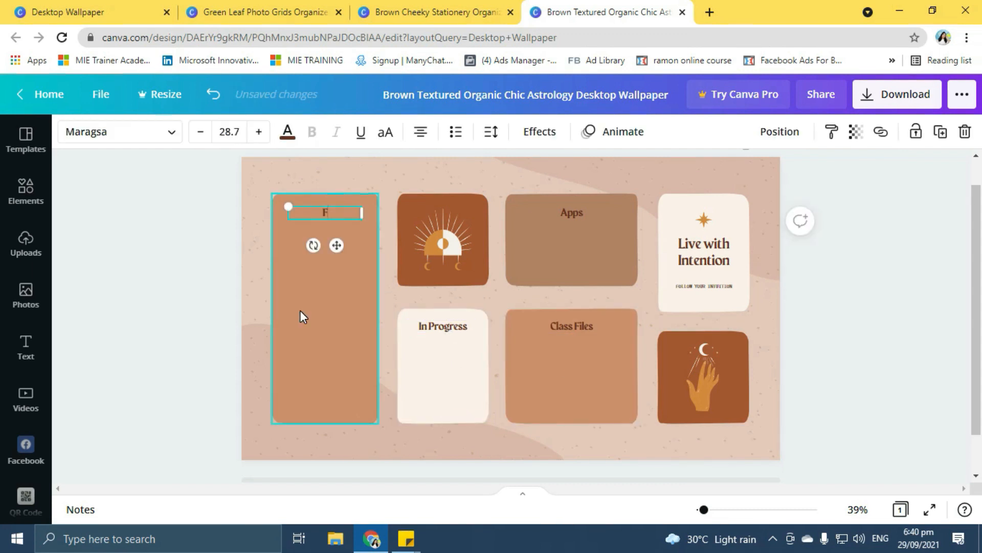
type("Folders")
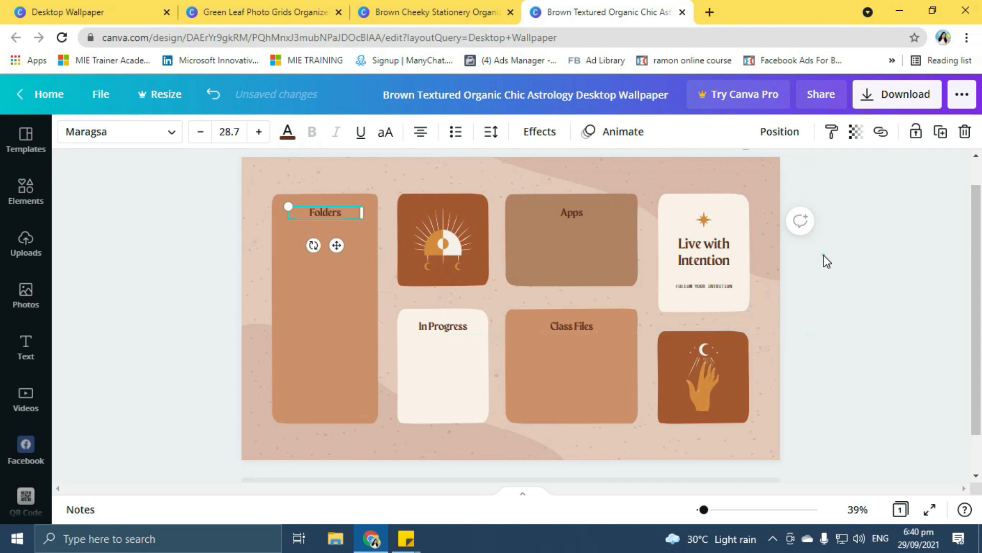
left_click(571, 366)
type("Ypi")
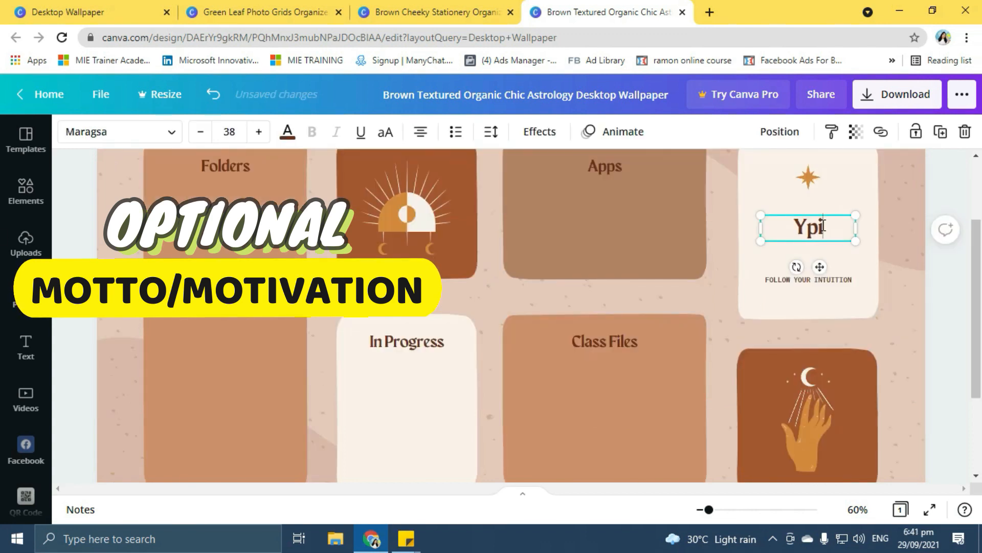
Step: Retype the motto as 'Your future lies in your daily routines' and shrink its text box
type("Your fut")
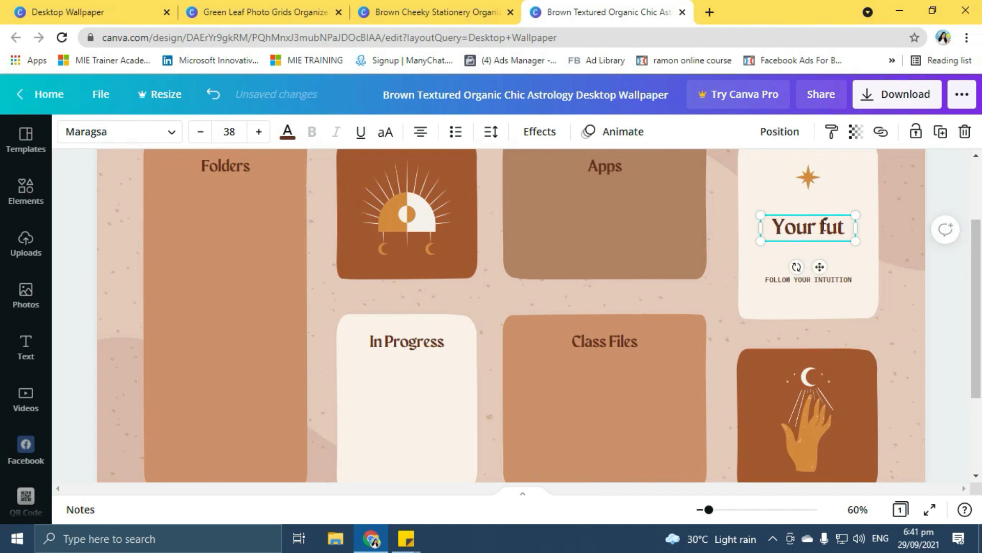
type("ure lies")
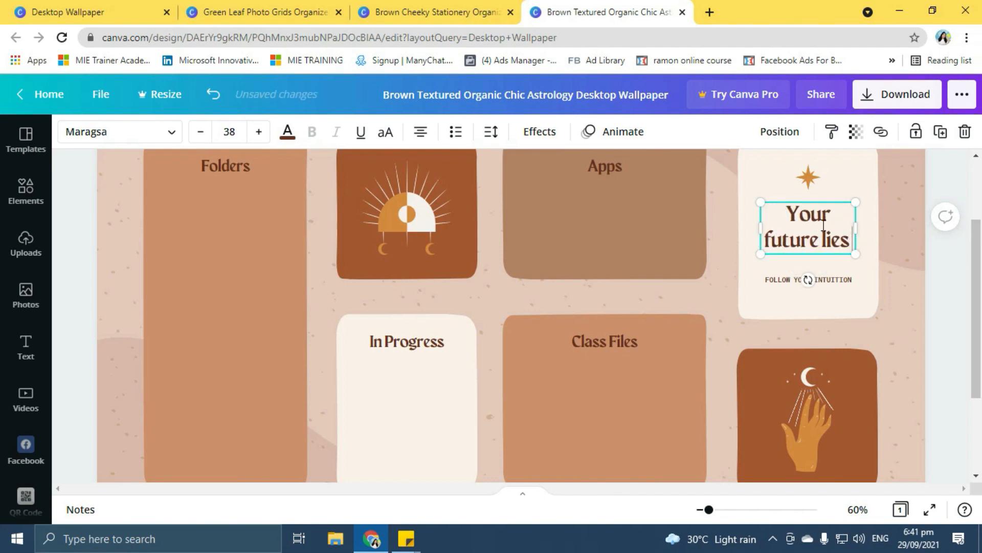
type("in")
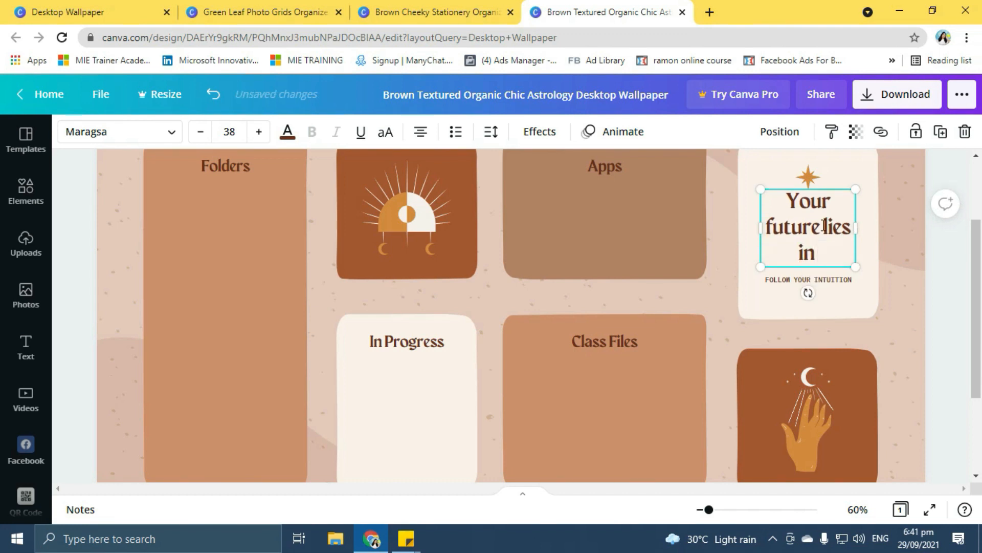
type("your")
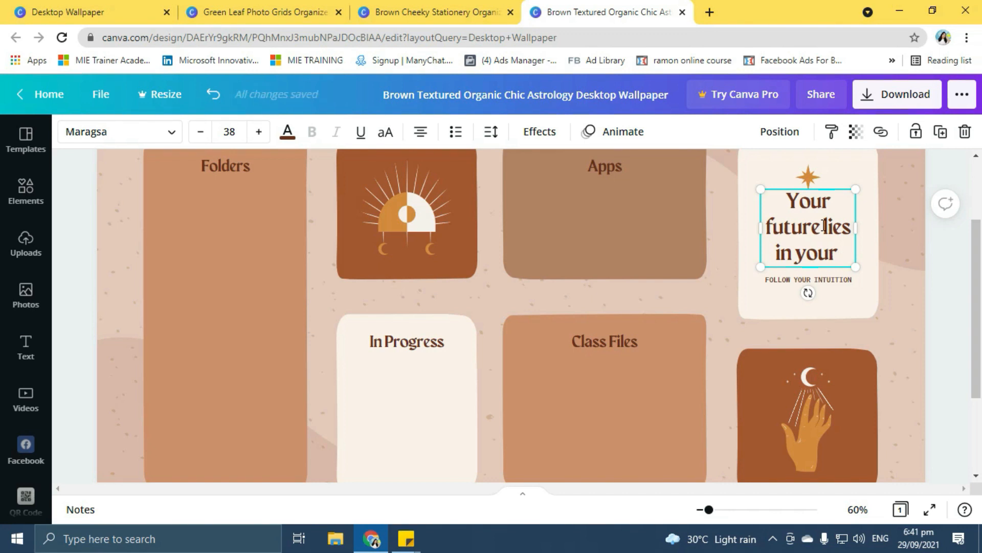
type("dailyr")
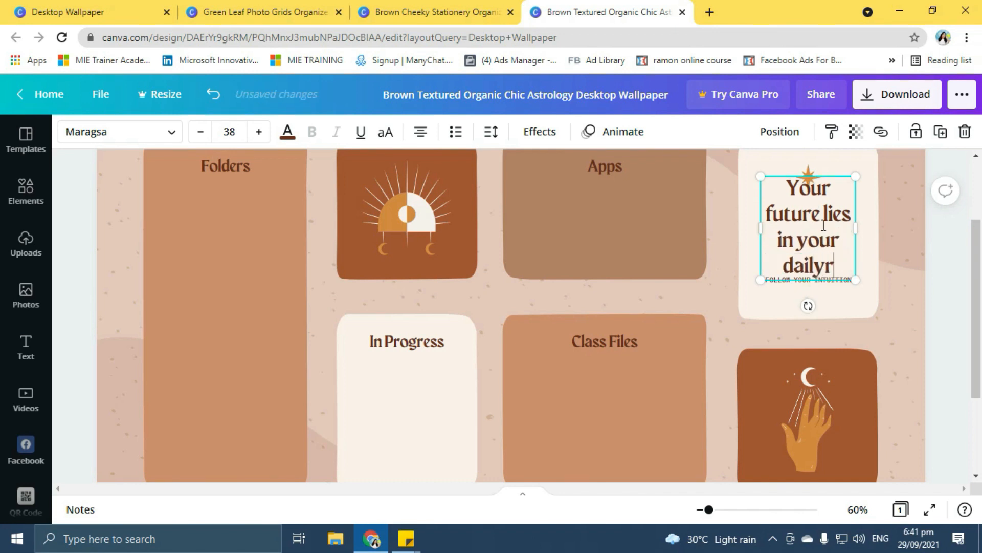
type("outines")
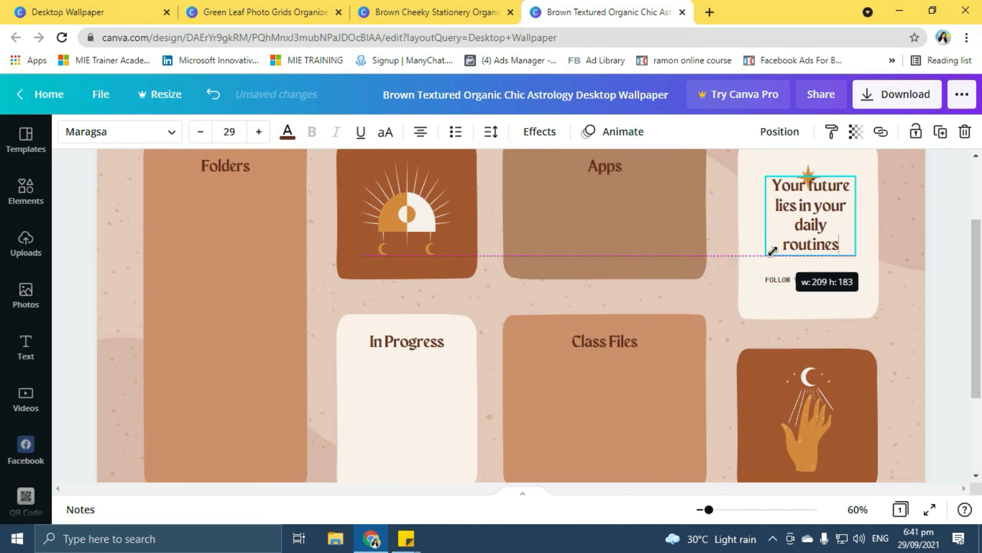
left_click(578, 301)
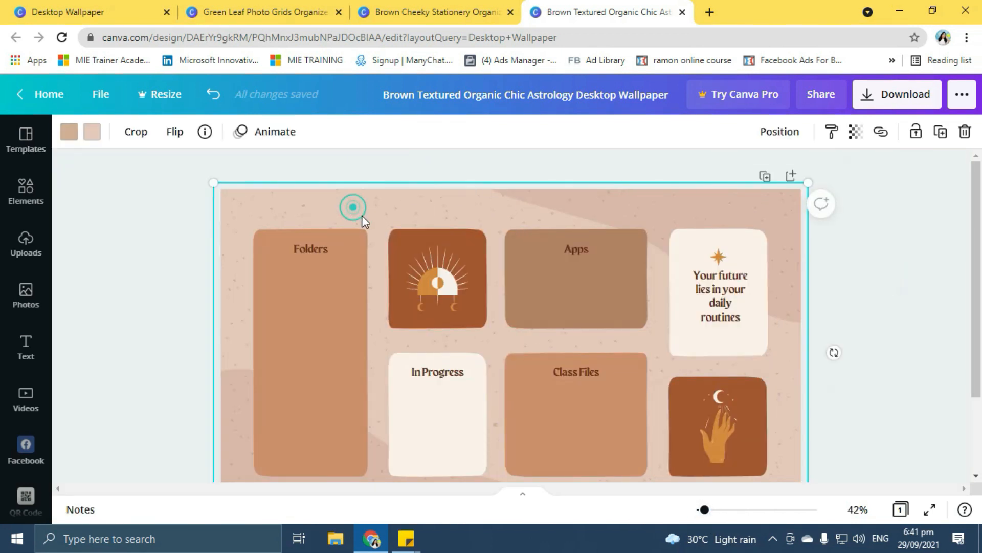
Step: Change the wallpaper background to a light pale cream shade
left_click(92, 131)
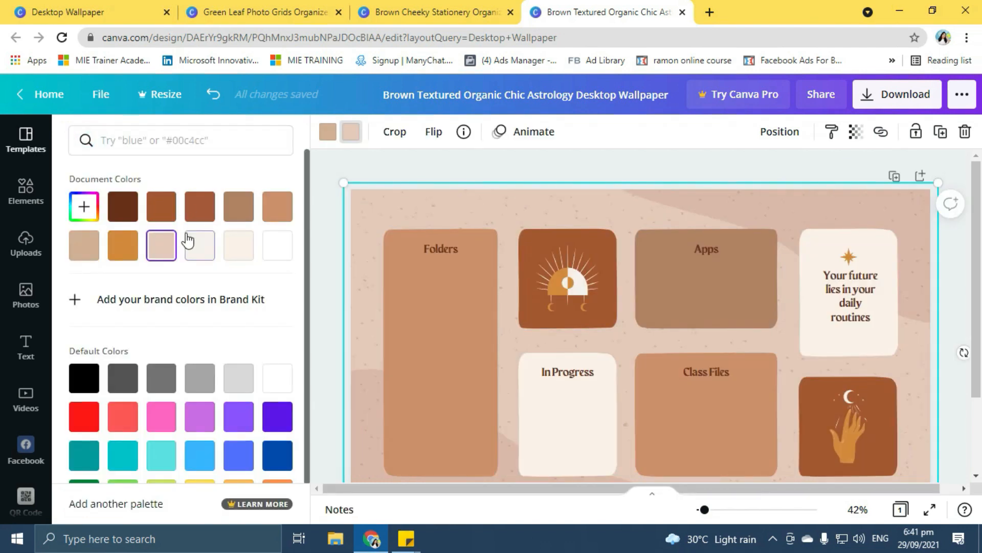
left_click(199, 244)
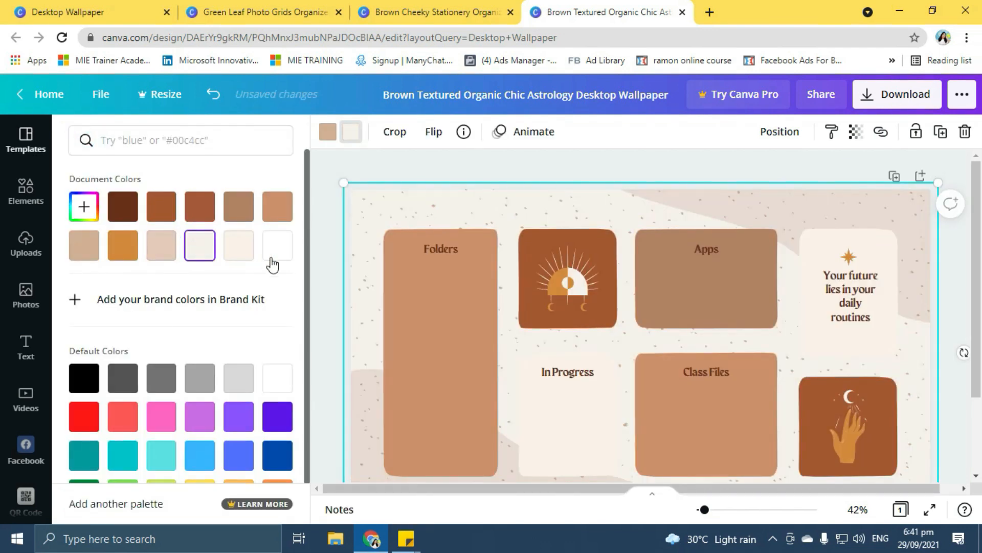
left_click(276, 245)
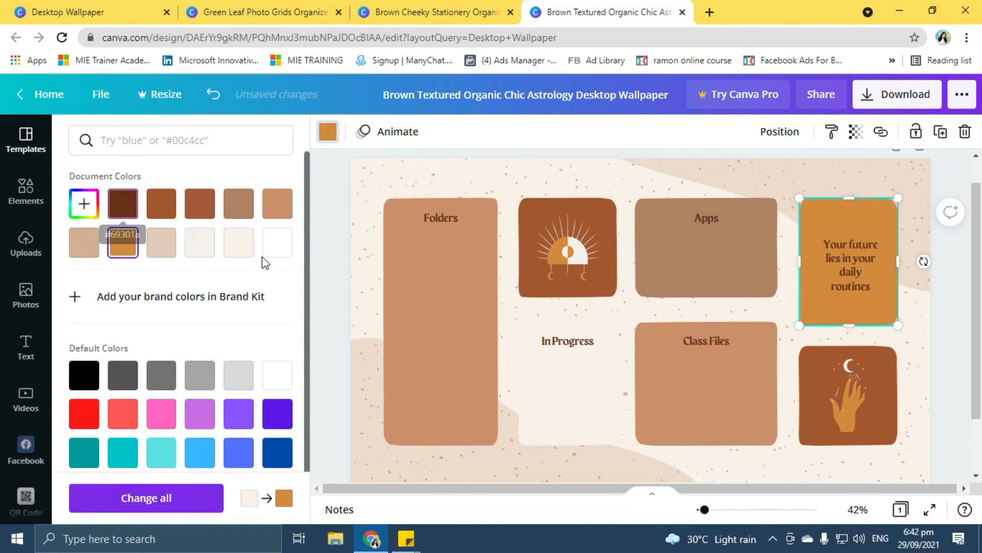
Step: Make the motto box cream and recolour the Sticky Note and Folders labels
left_click(238, 242)
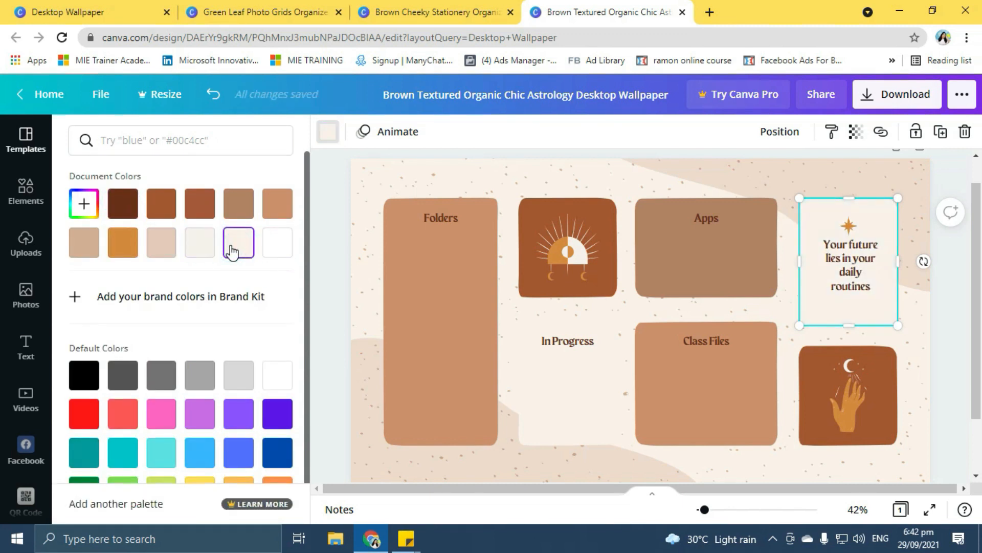
left_click(122, 203)
type("Sticky Note")
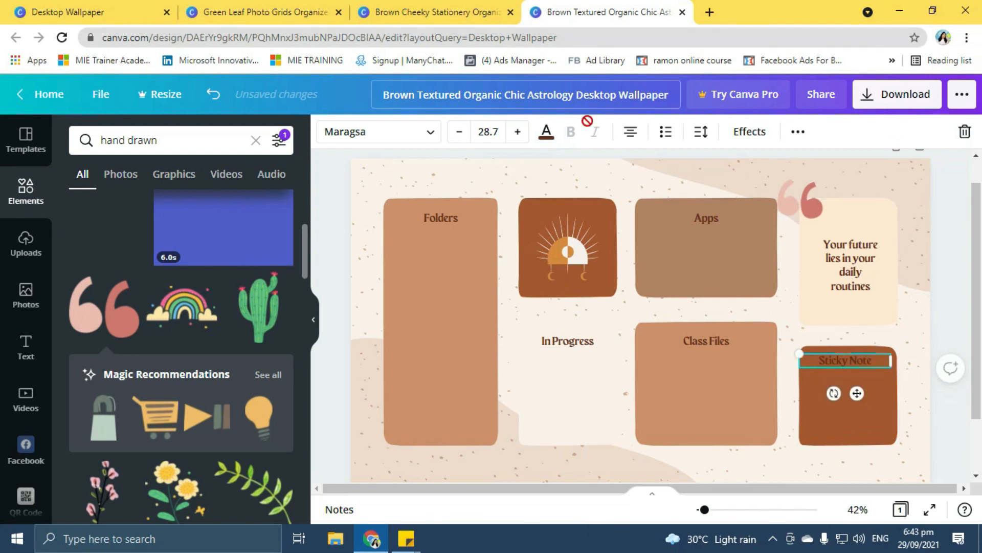
left_click(546, 132)
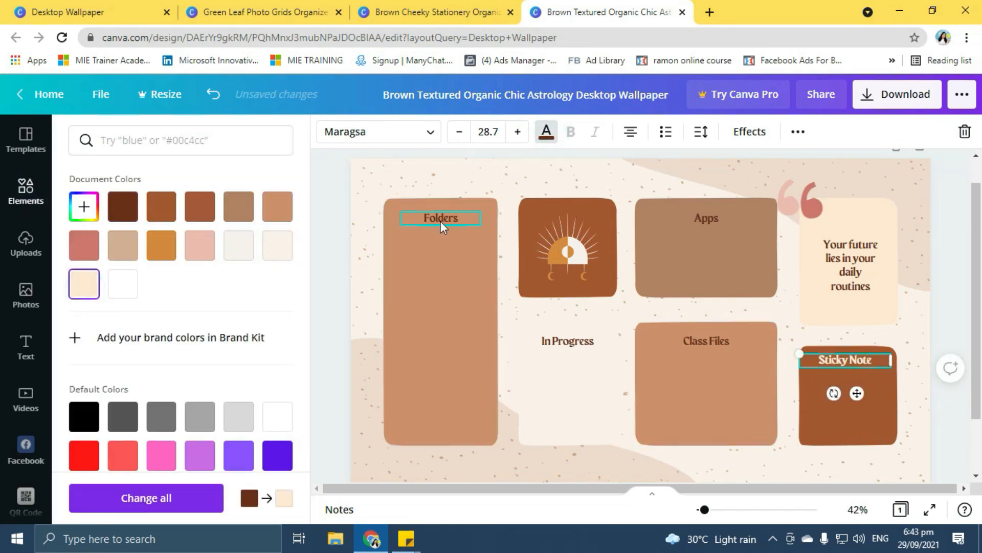
left_click(900, 387)
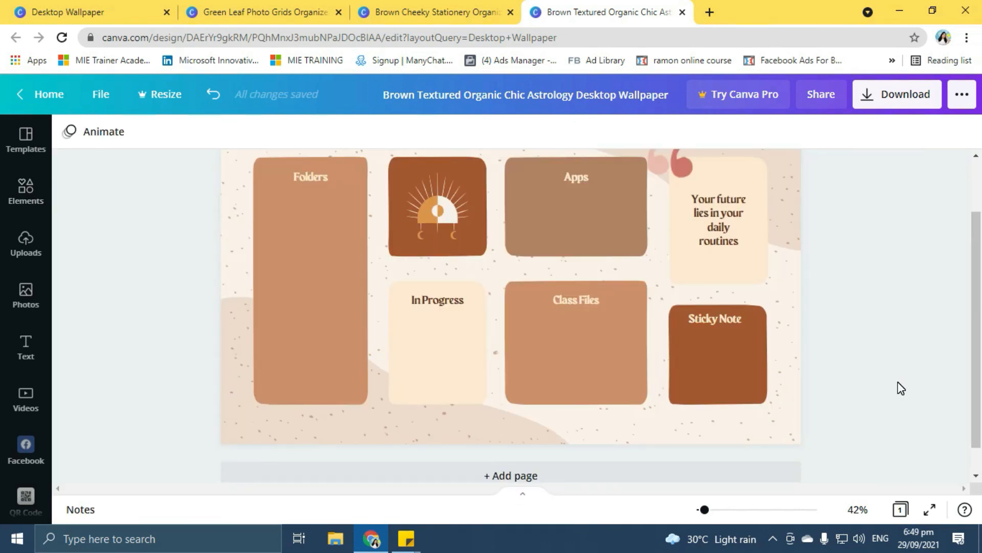
Step: Compare the design with the Green Leaf organizer's Personal label
left_click(774, 452)
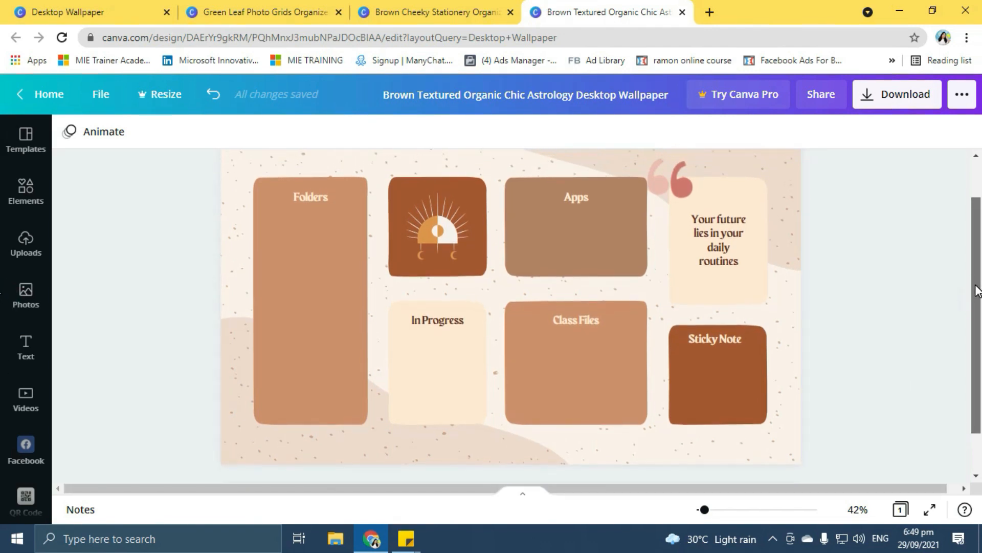
scroll("up", 3)
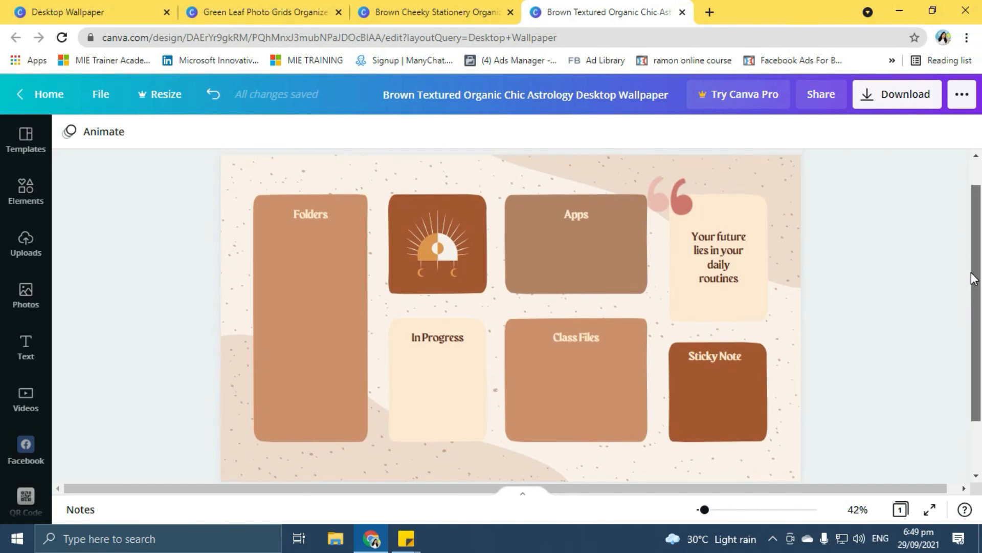
left_click(263, 11)
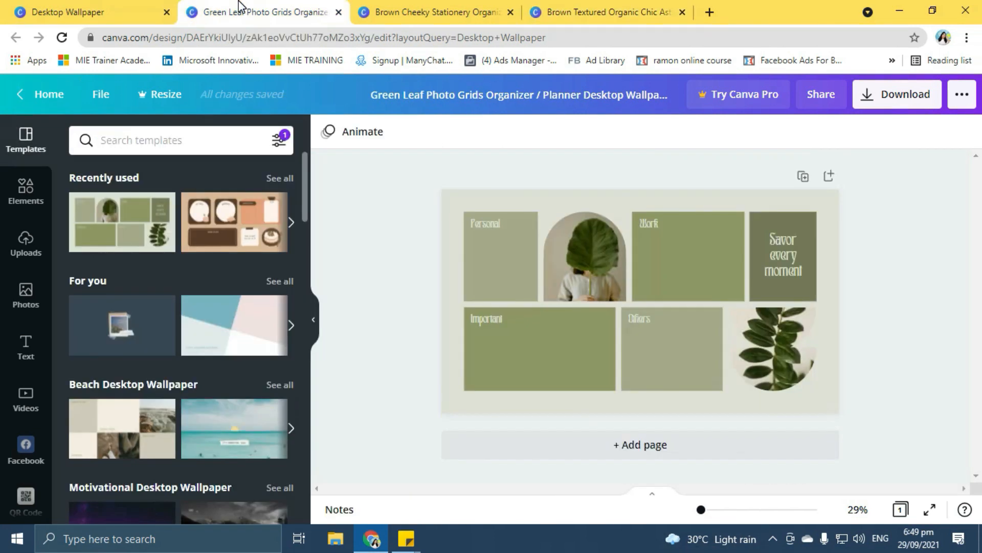
left_click(494, 224)
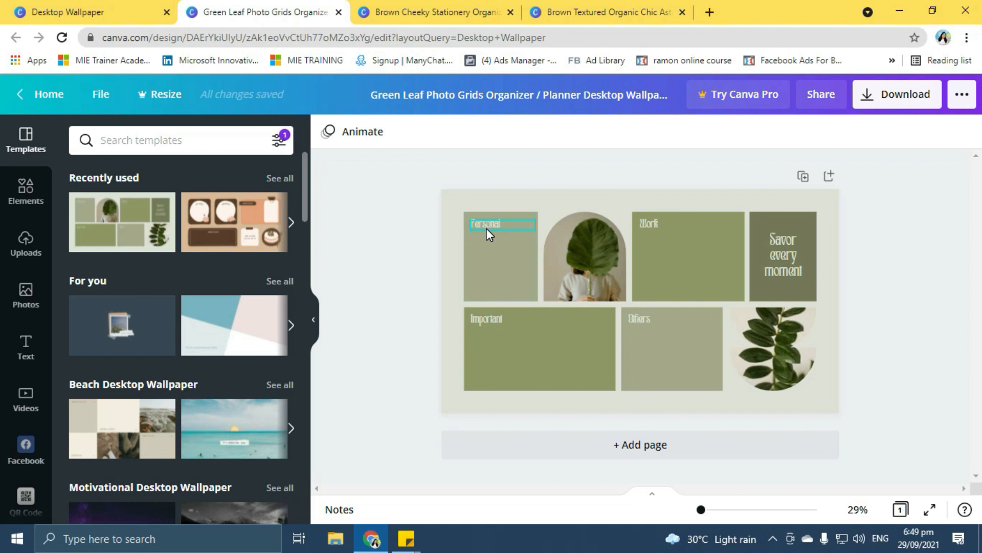
left_click(897, 403)
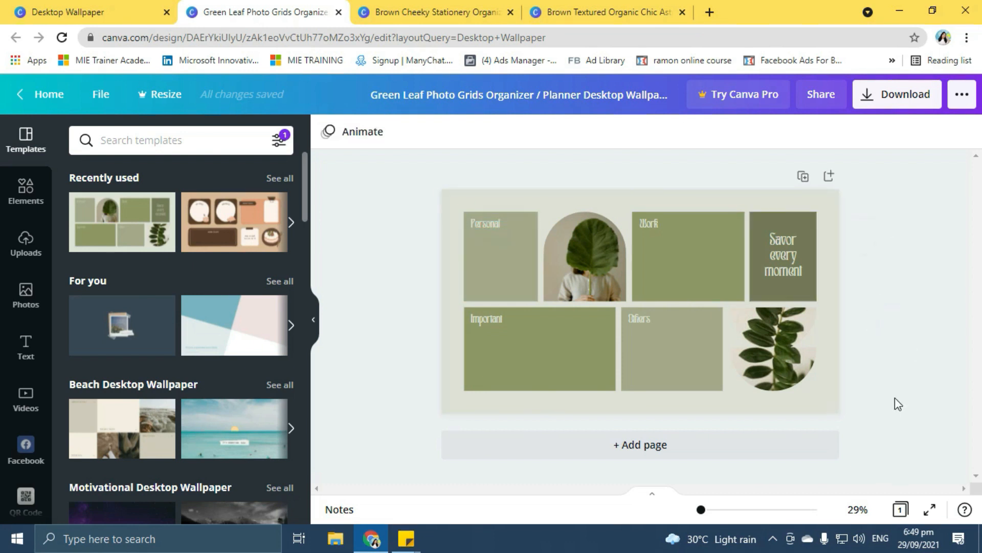
Step: Download the brown astrology wallpaper as a PNG
left_click(604, 12)
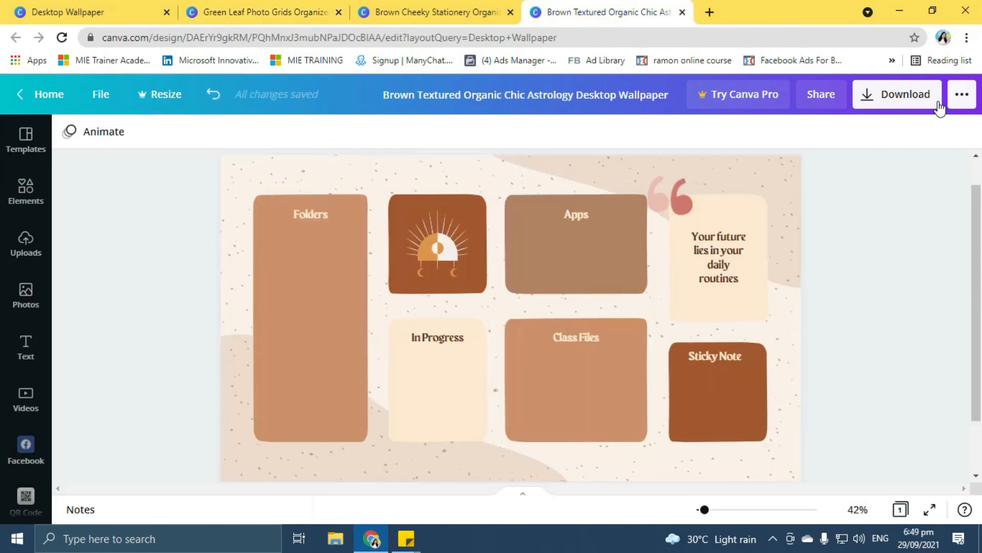
left_click(897, 94)
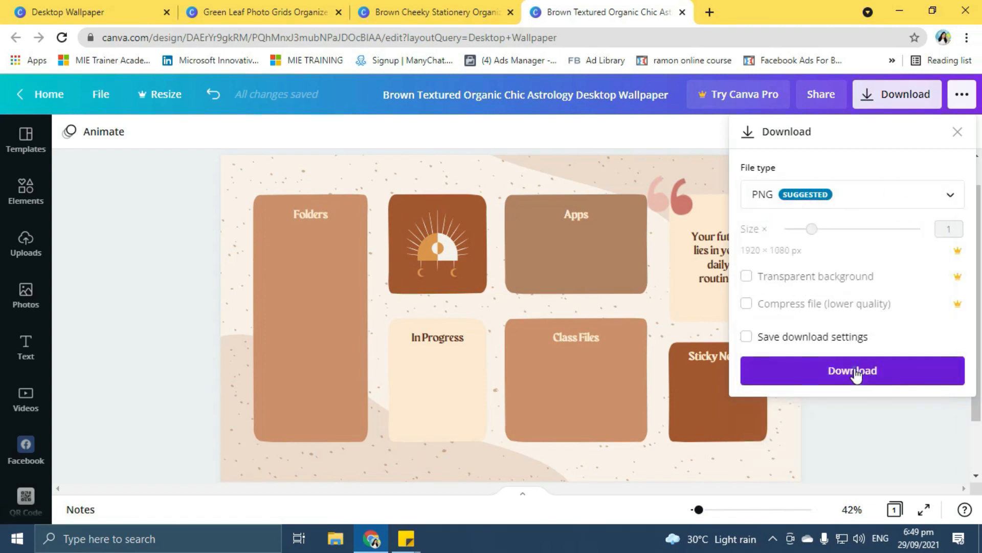
left_click(851, 371)
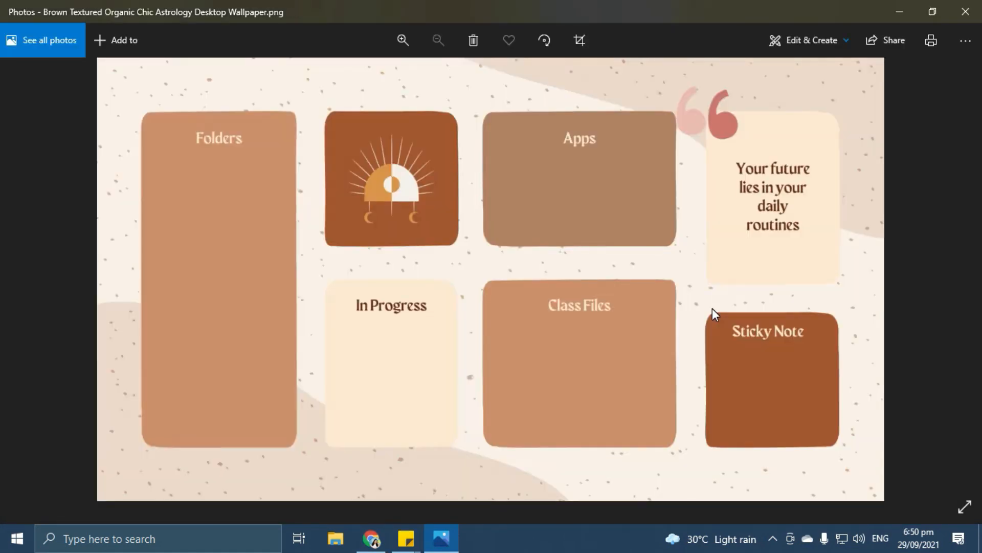
mouse_move(507, 148)
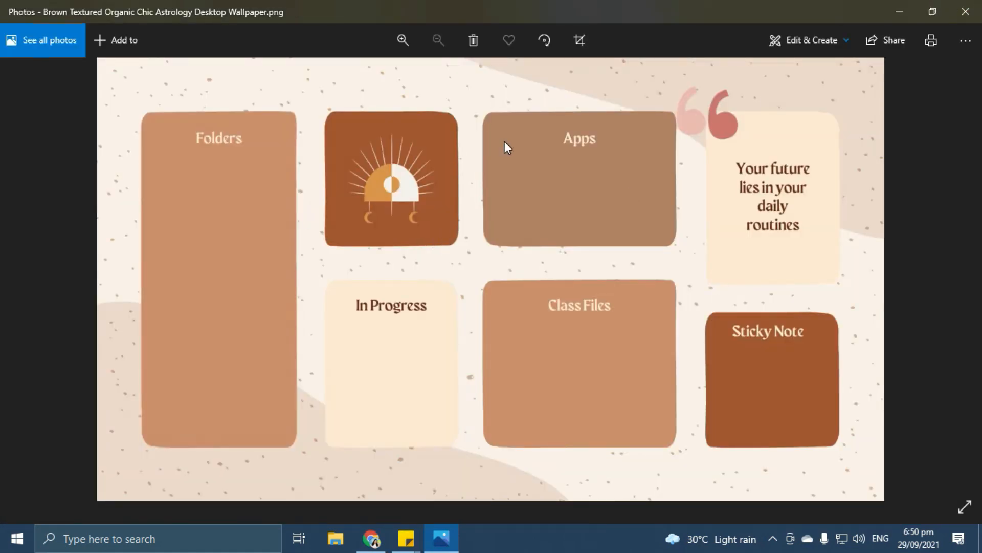
mouse_move(898, 77)
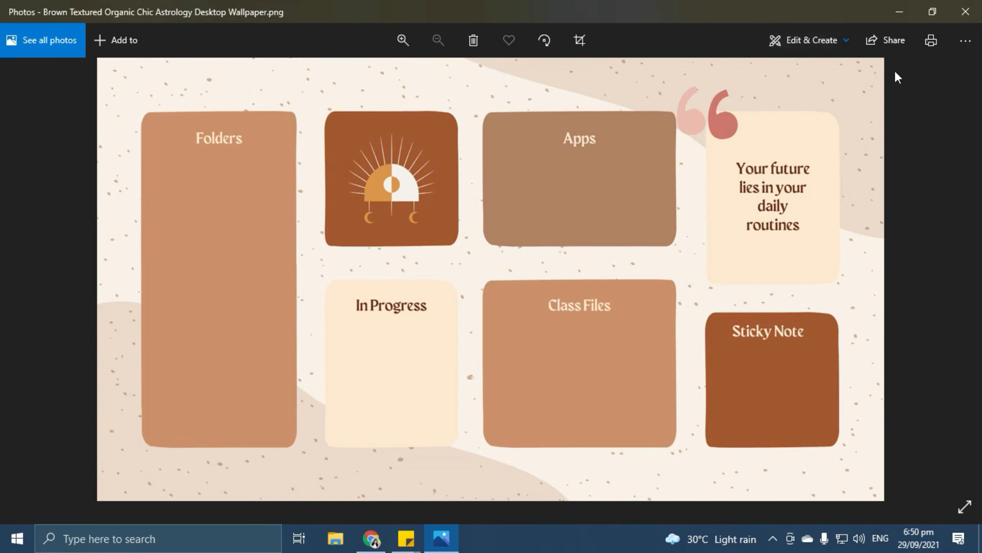
mouse_move(444, 370)
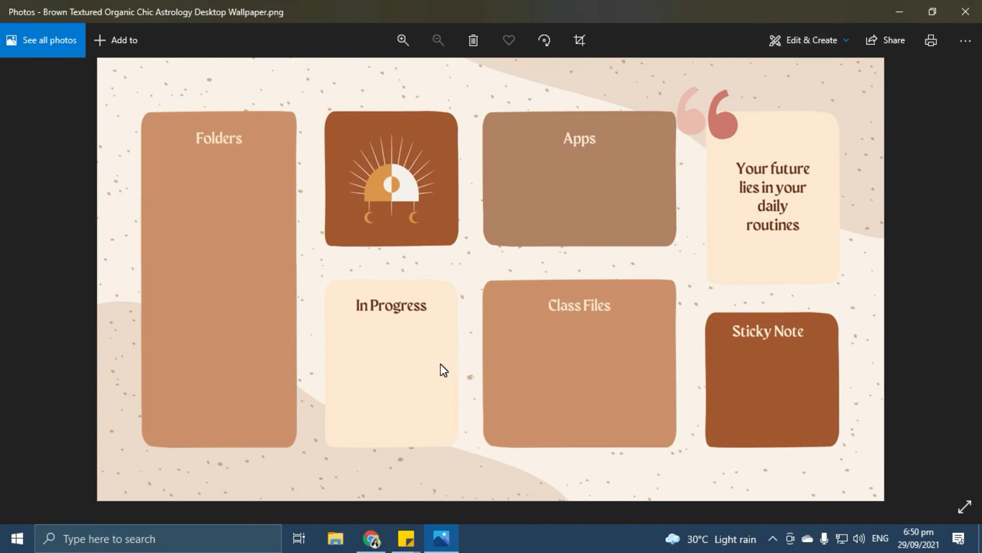
mouse_move(966, 39)
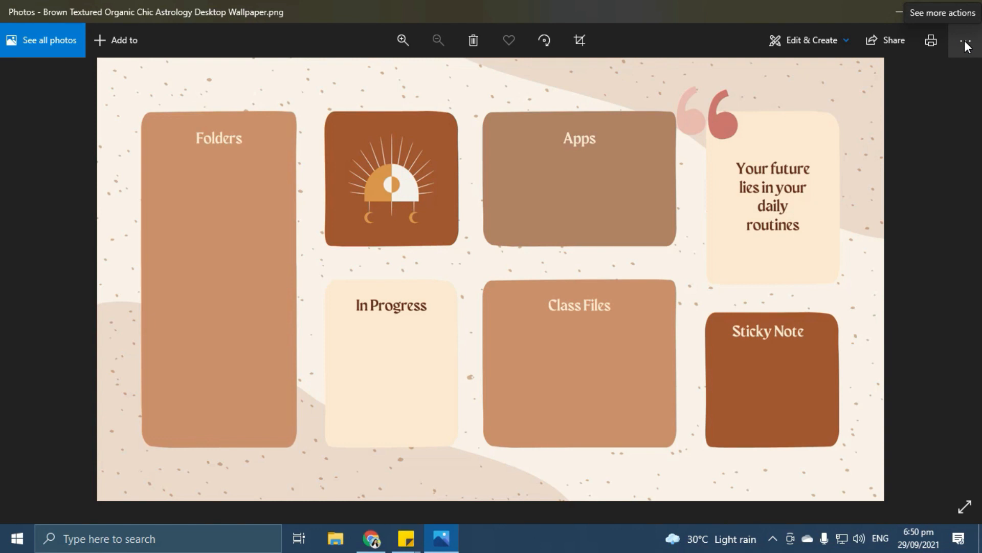
Step: Reveal the Set as options for the downloaded wallpaper in Photos
left_click(967, 40)
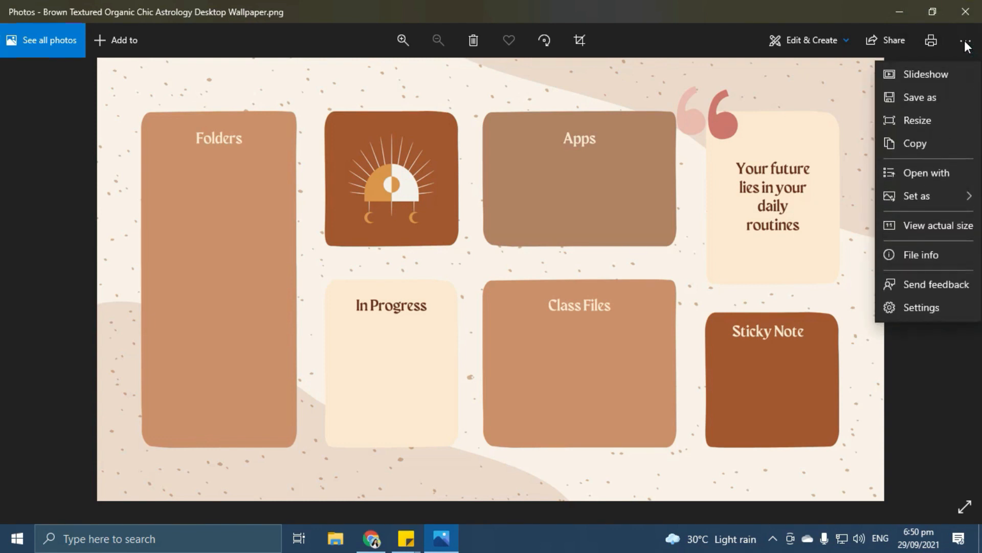
left_click(916, 195)
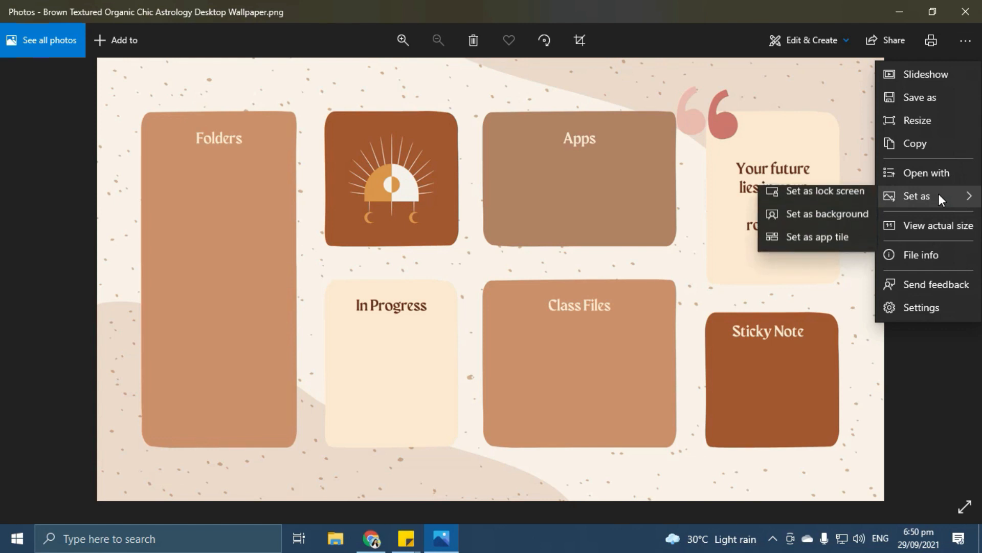
mouse_move(826, 221)
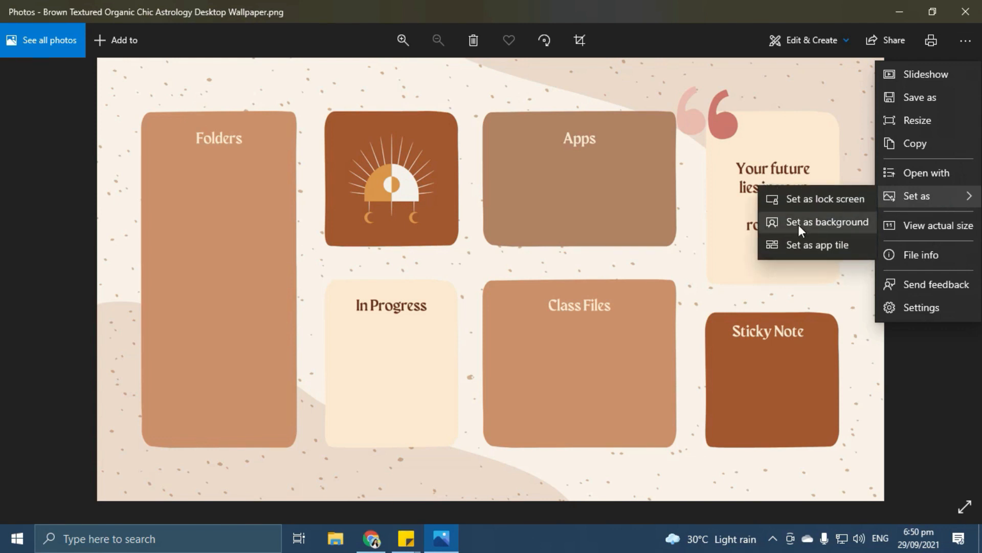